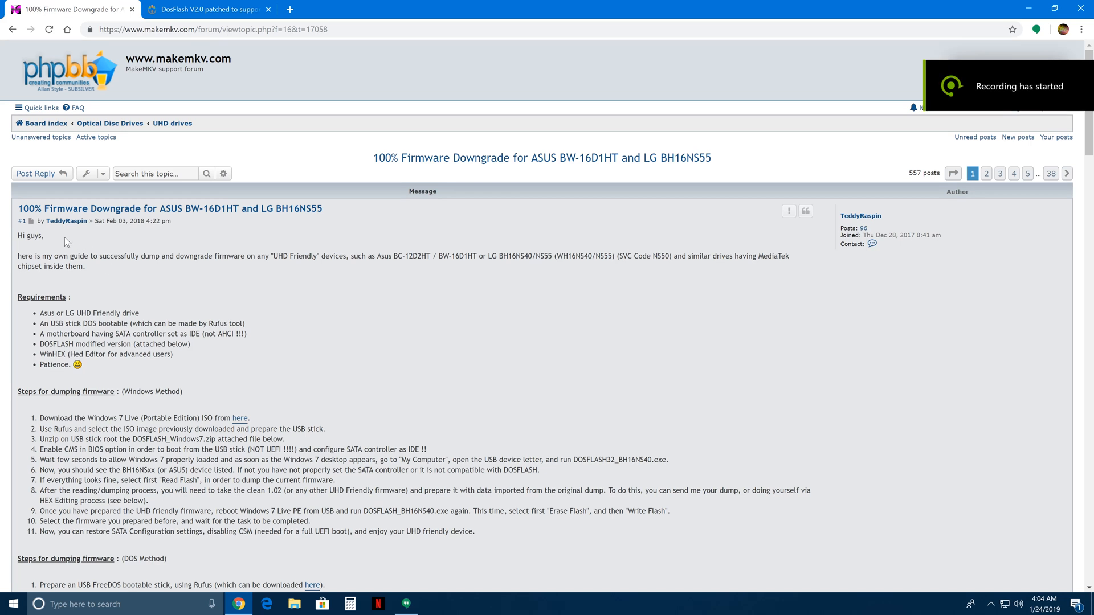
pyautogui.moveTo(242, 247)
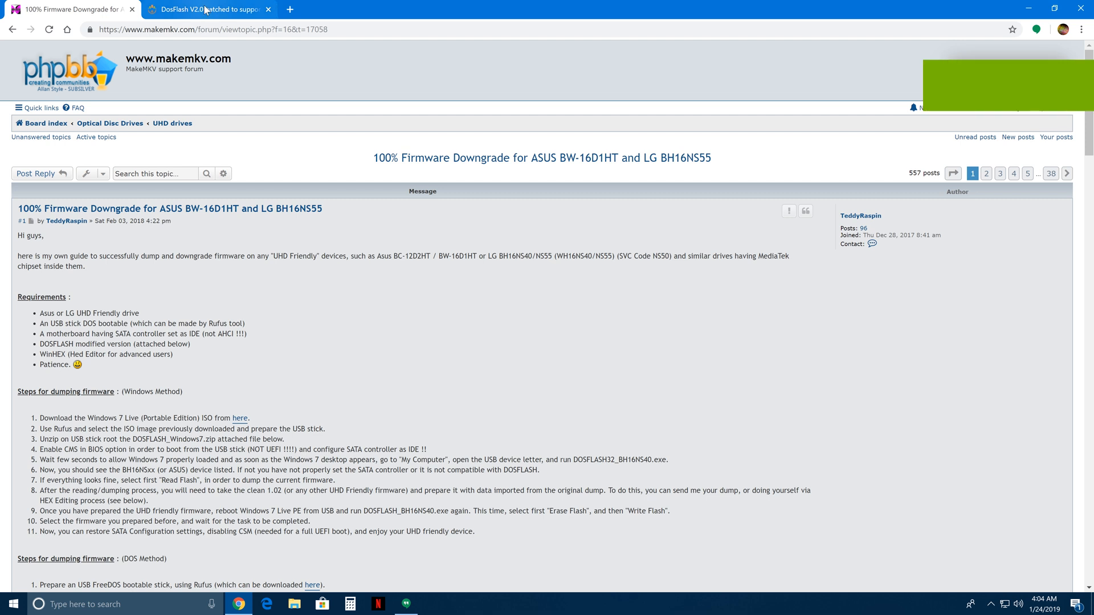
# Step: Close the Chrome window with the MakeMKV downgrade guide to reveal the desktop
pyautogui.click(206, 9)
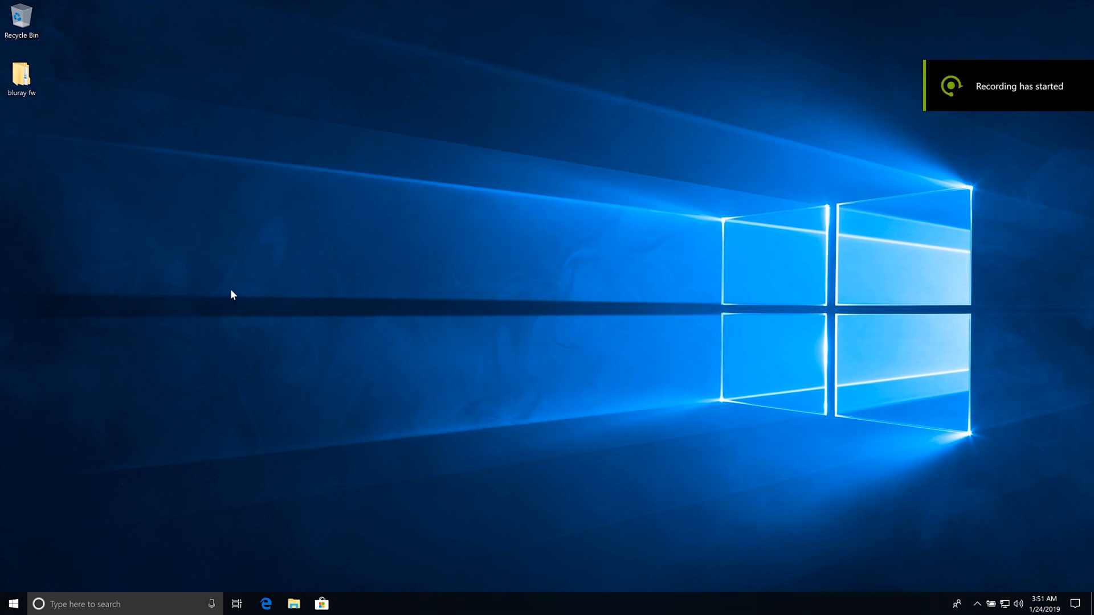
# Step: Open the bluray fw desktop folder and check the PC's system type under Settings About
pyautogui.click(21, 73)
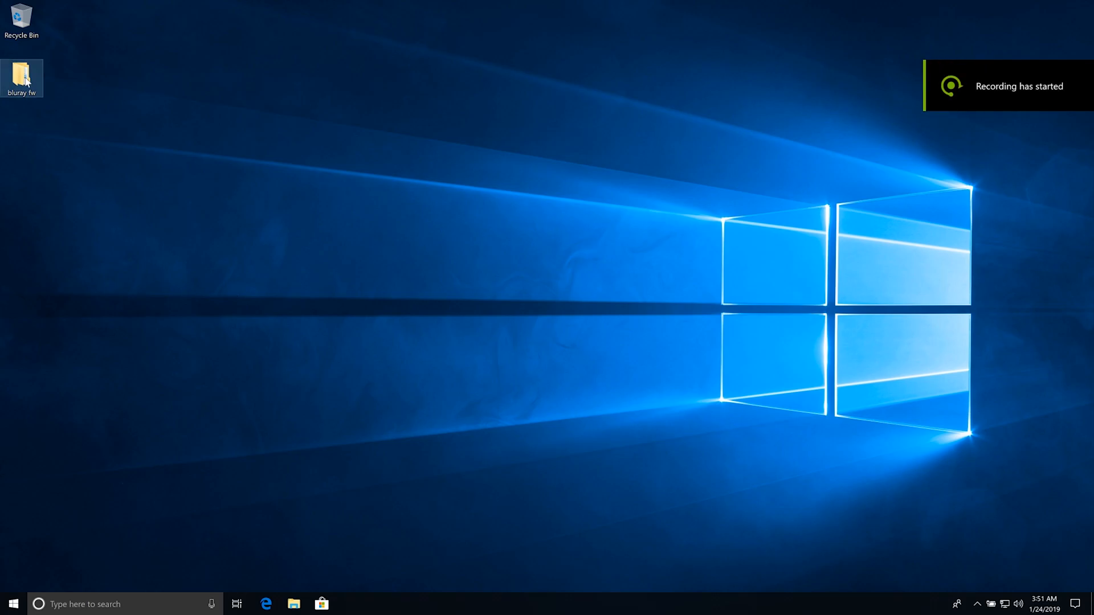
pyautogui.doubleClick(21, 74)
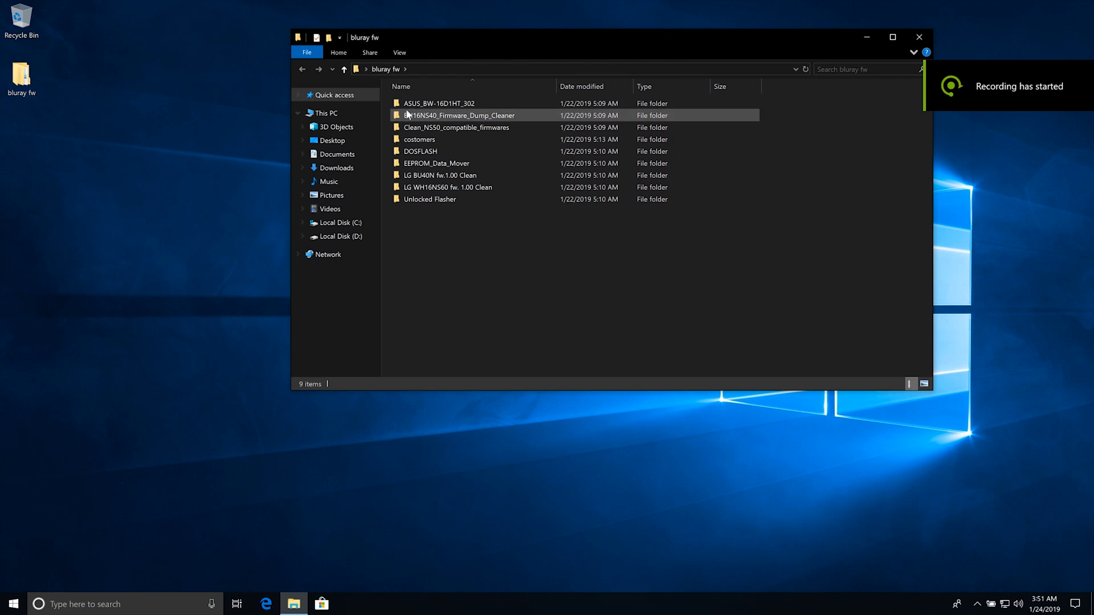
pyautogui.click(458, 275)
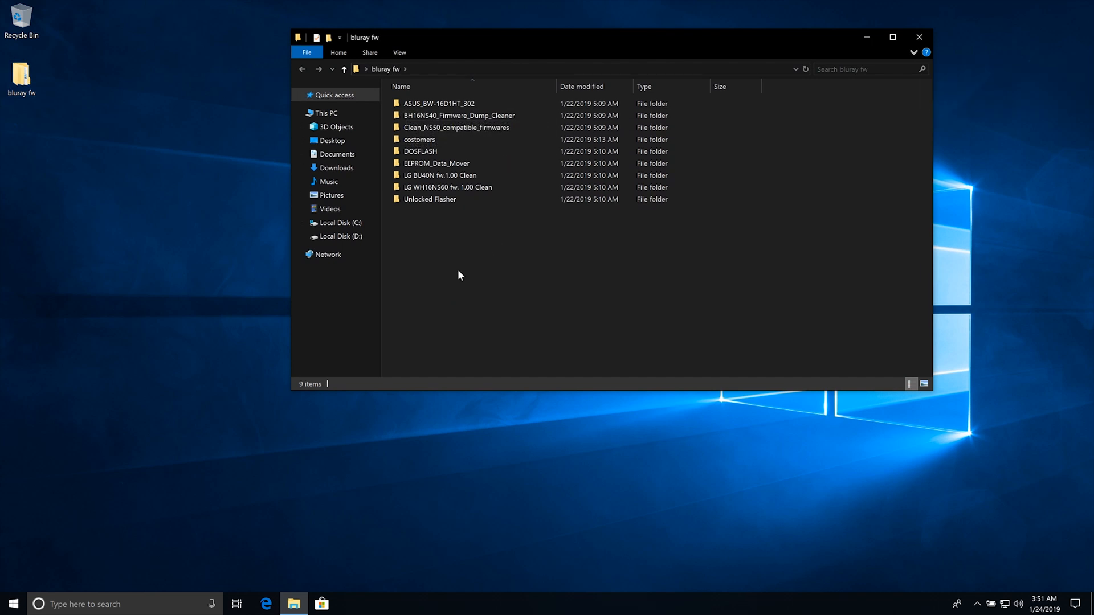
pyautogui.rightClick(12, 604)
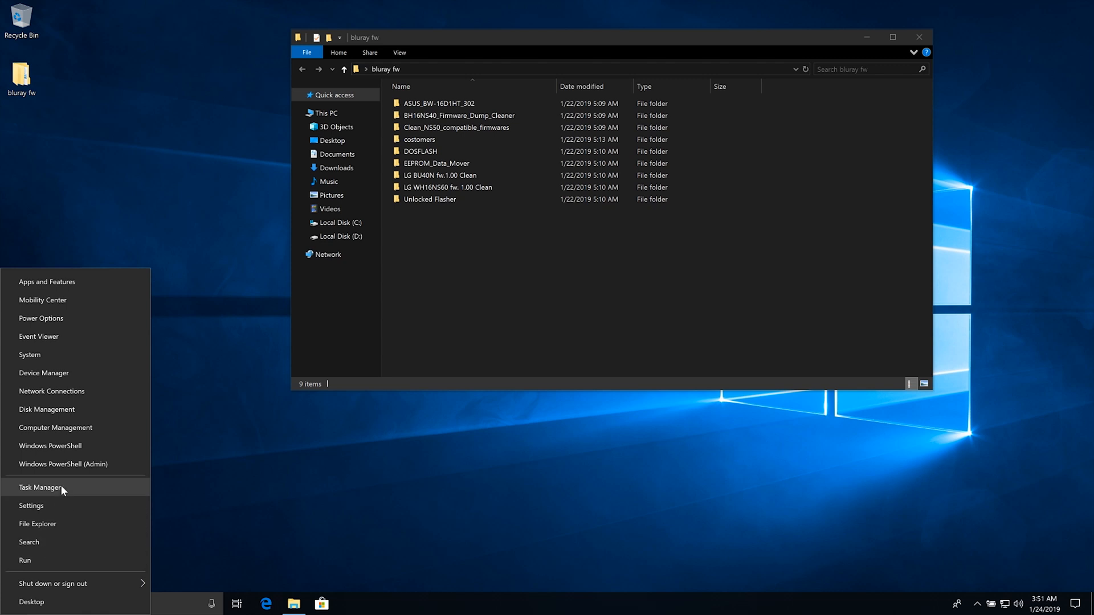
pyautogui.moveTo(66, 374)
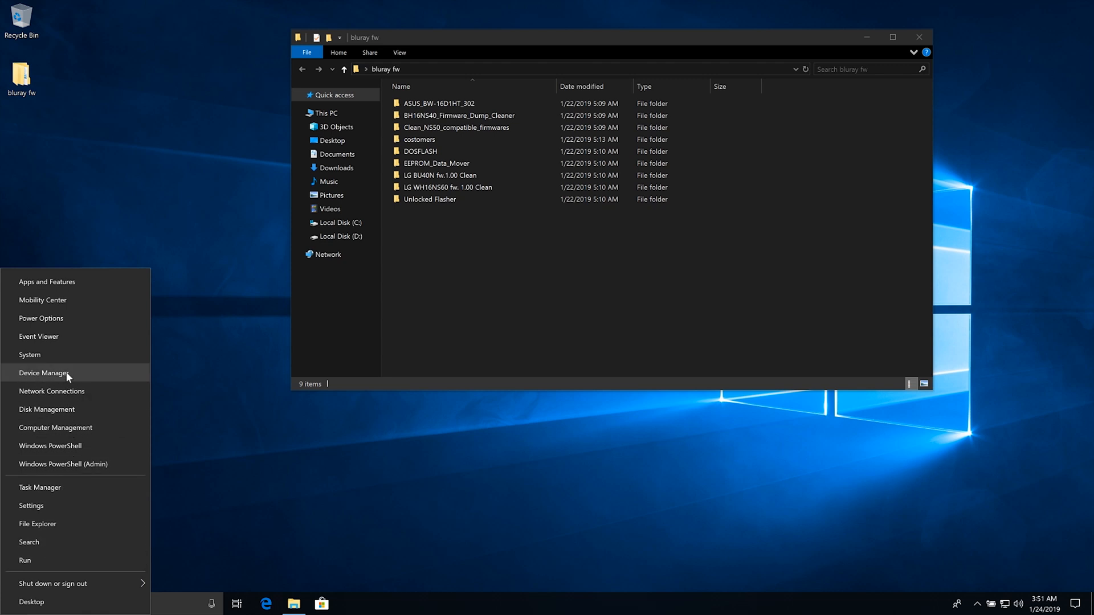
pyautogui.click(29, 355)
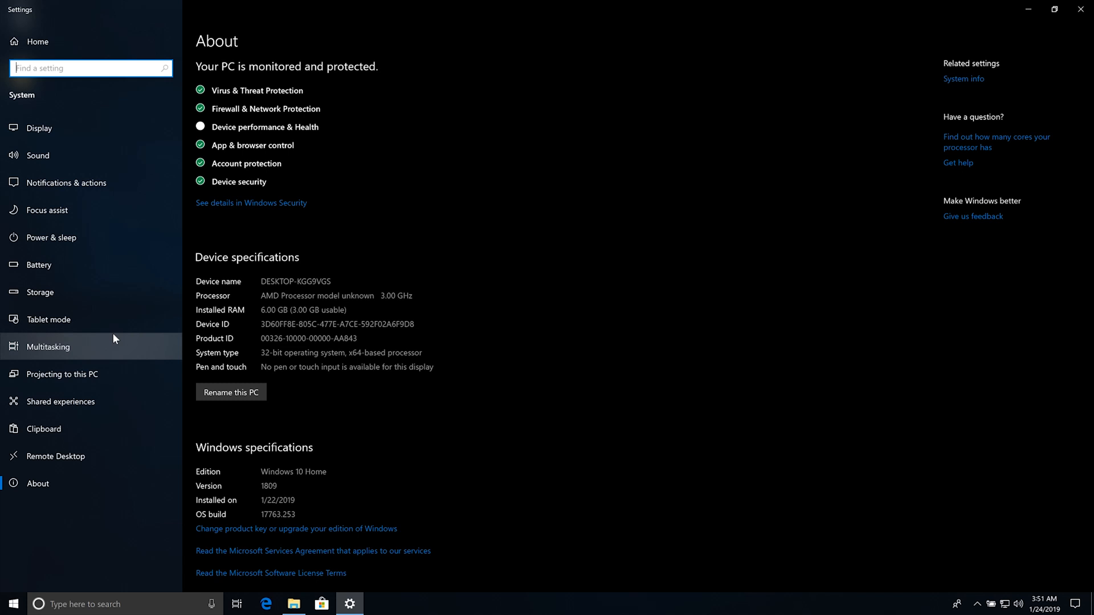
pyautogui.moveTo(301, 322)
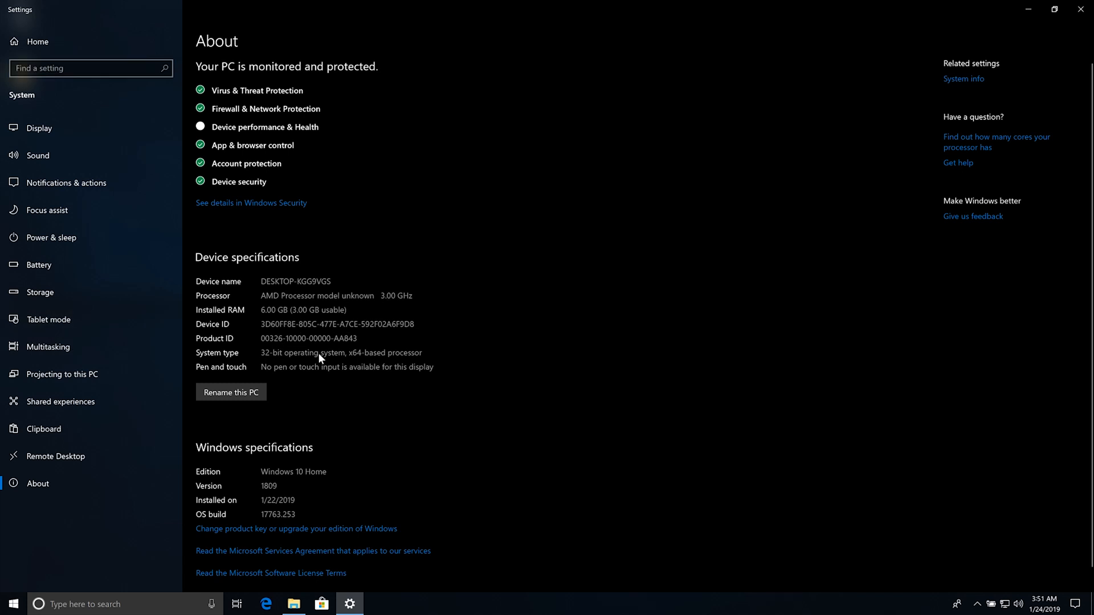
pyautogui.moveTo(701, 175)
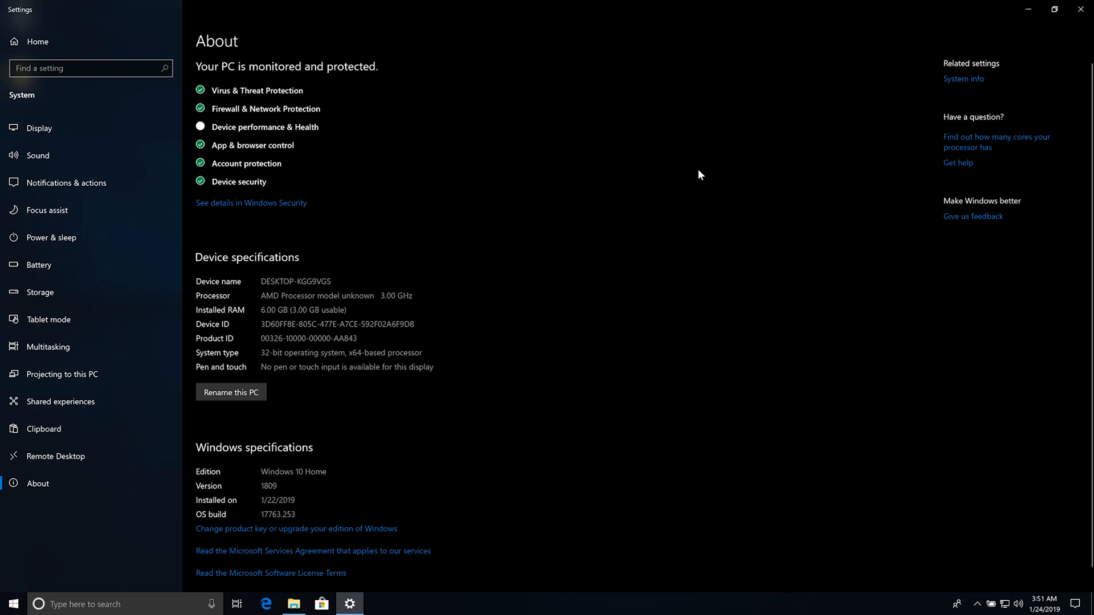
pyautogui.moveTo(1080, 9)
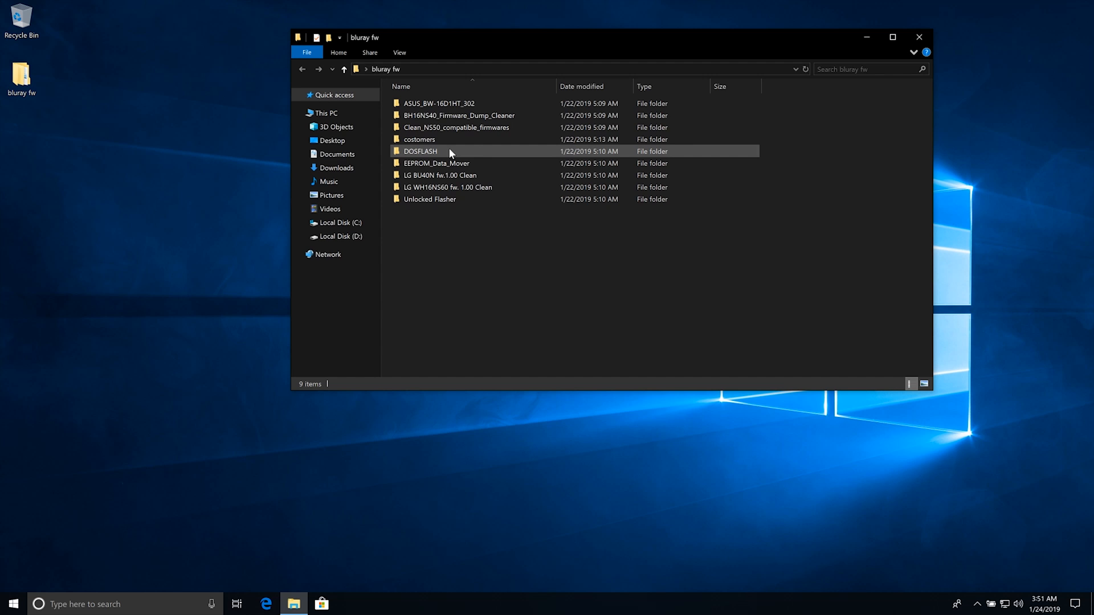
# Step: Launch DosFlash32_BH16NS40.exe from the DOSFLASH folder, allowing it through UAC
pyautogui.doubleClick(420, 151)
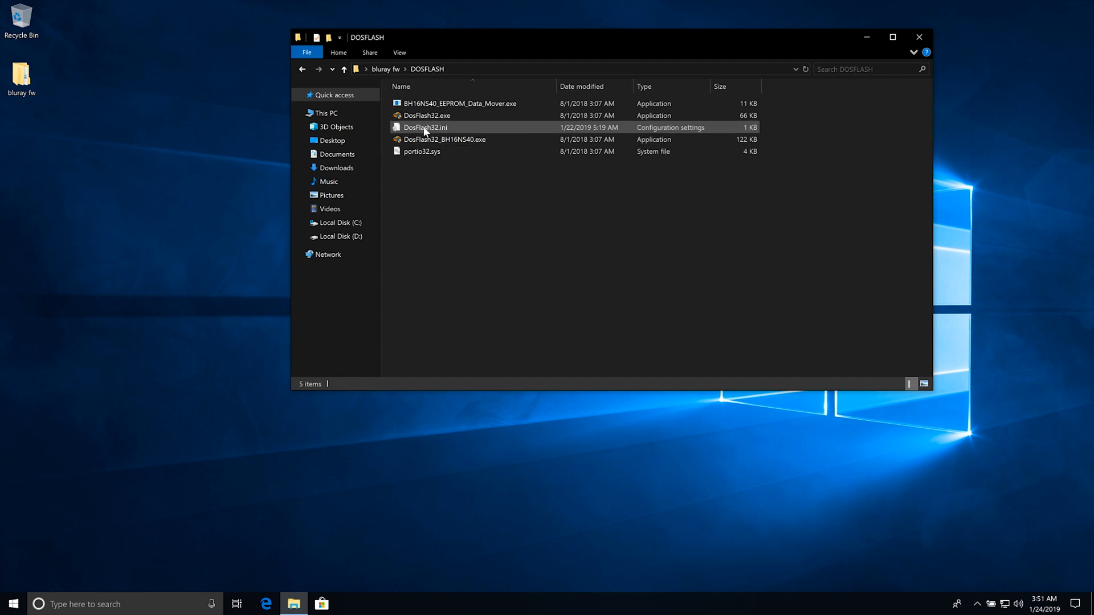
pyautogui.moveTo(444, 139)
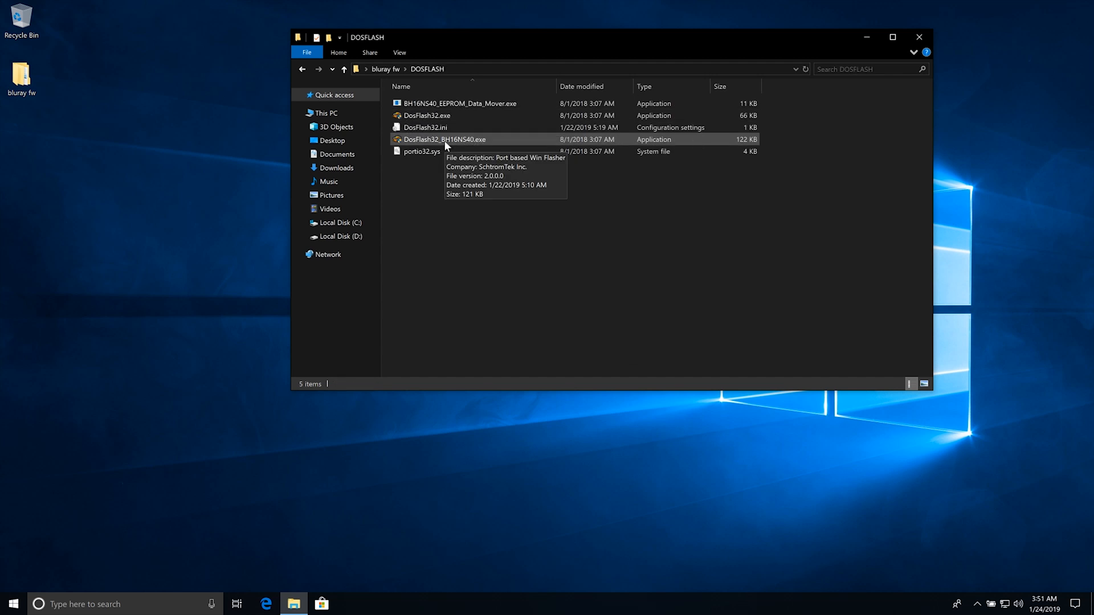
pyautogui.doubleClick(444, 139)
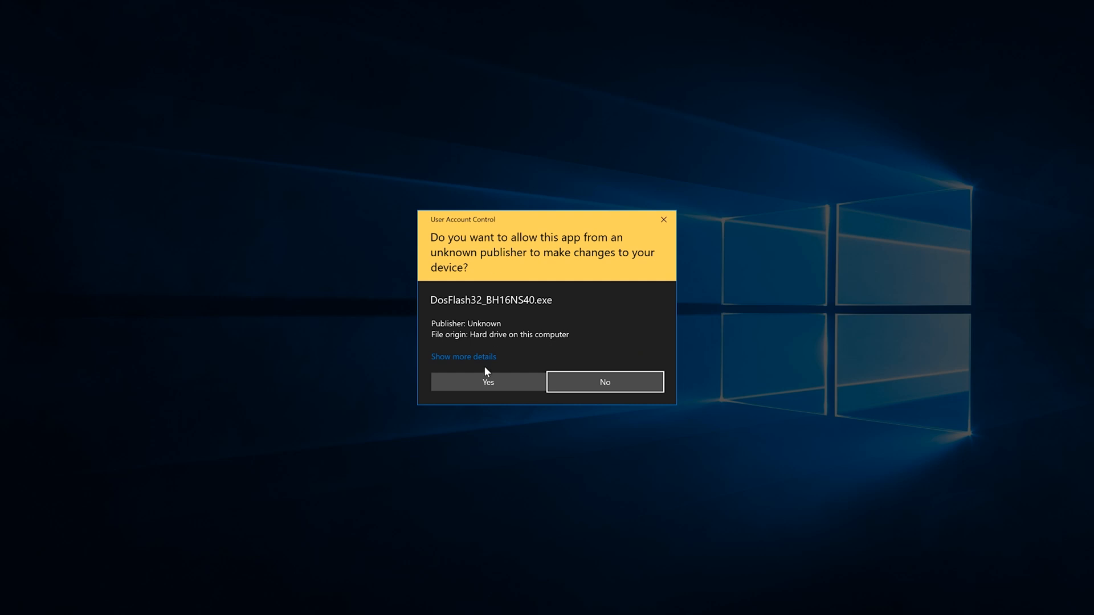
pyautogui.click(487, 382)
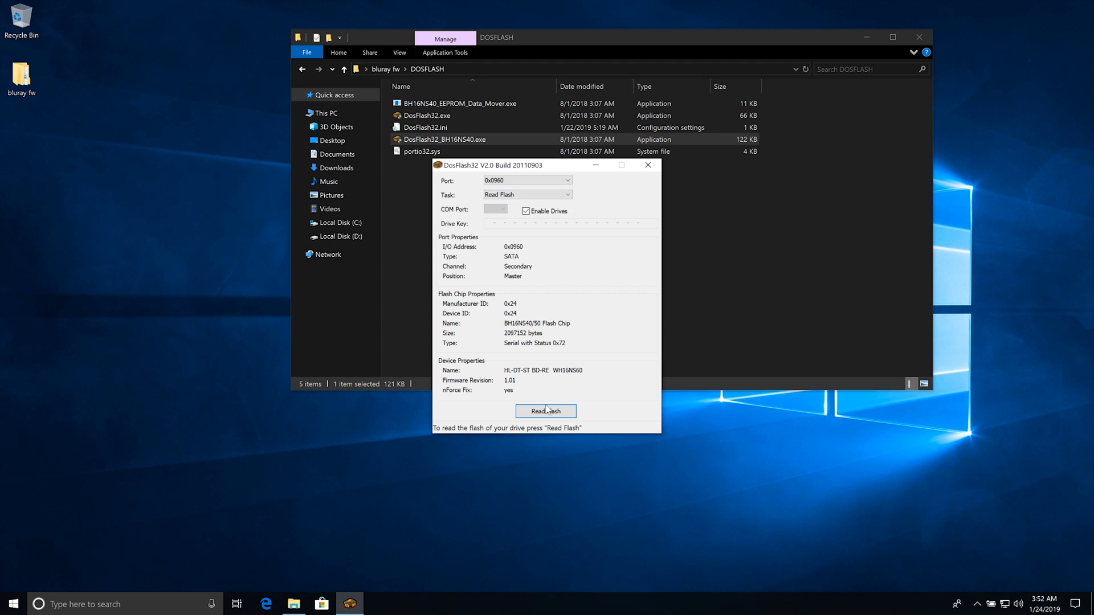
# Step: Read the drive's flash and save the dump as LG 1.01 in the WH16NS60 5366 folder
pyautogui.click(544, 411)
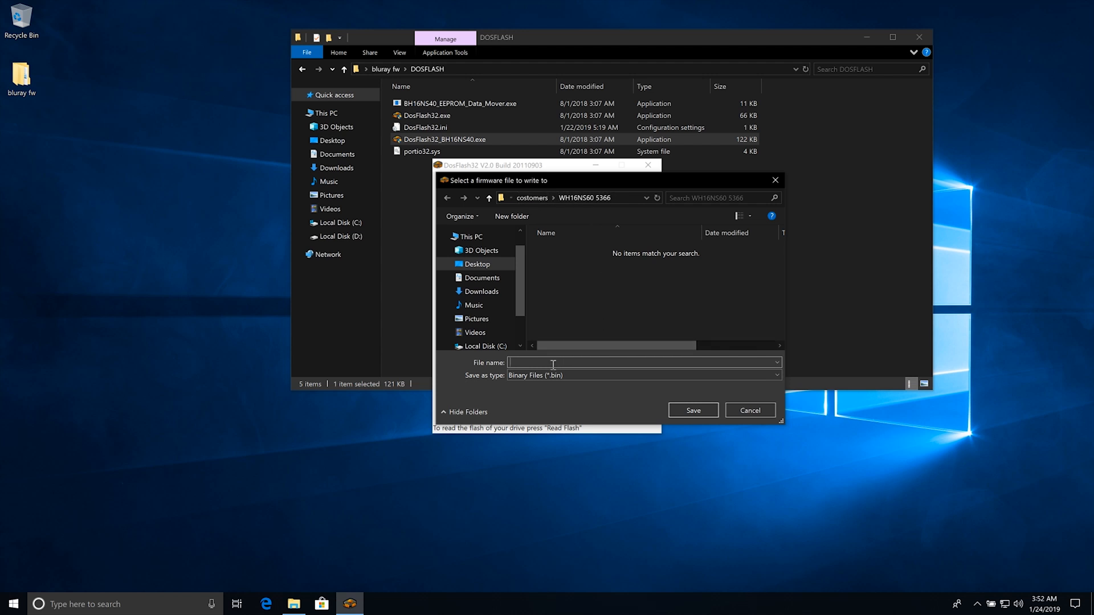
pyautogui.write('L')
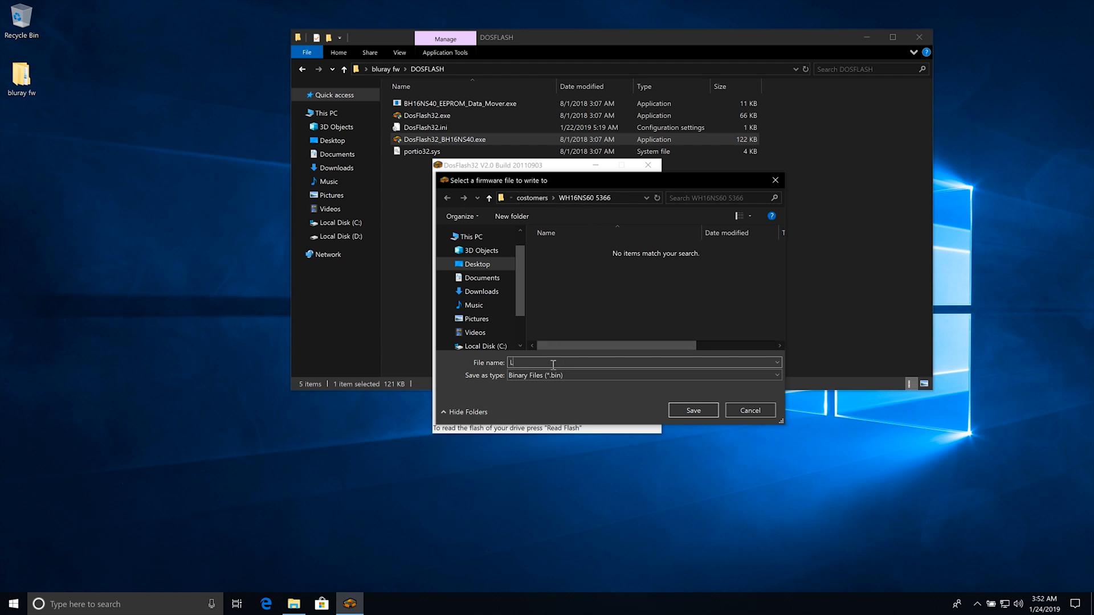
pyautogui.write('G 1.01')
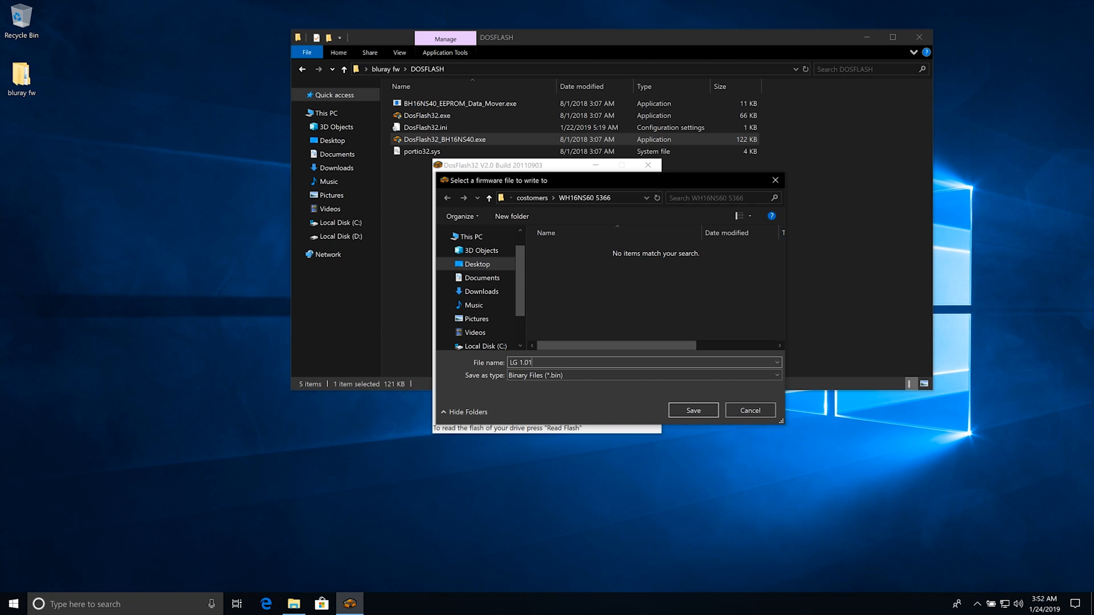
pyautogui.moveTo(691, 427)
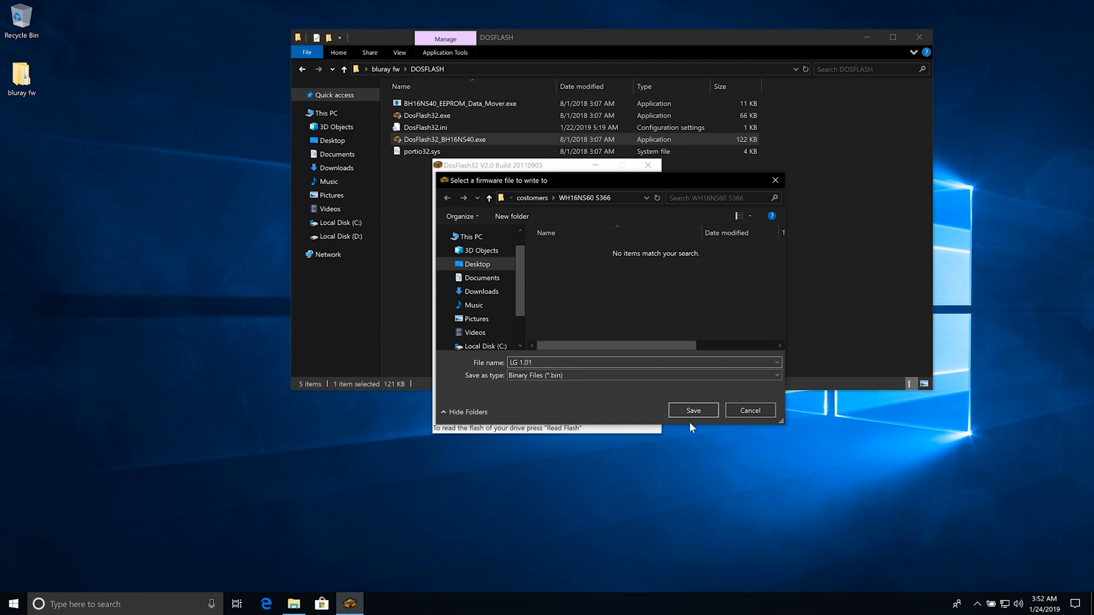
pyautogui.click(691, 411)
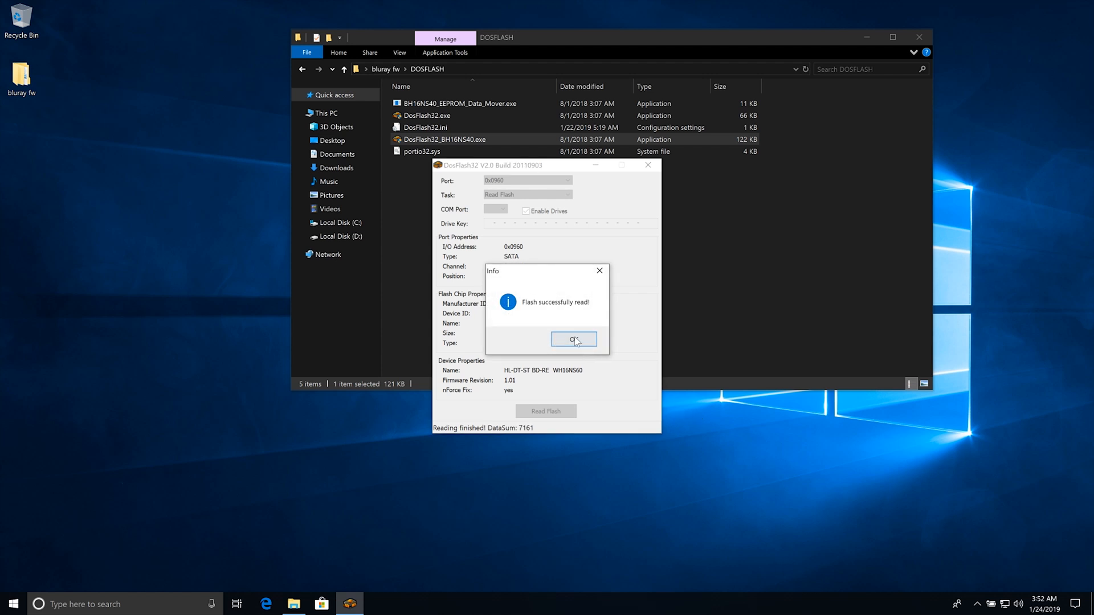
pyautogui.click(573, 340)
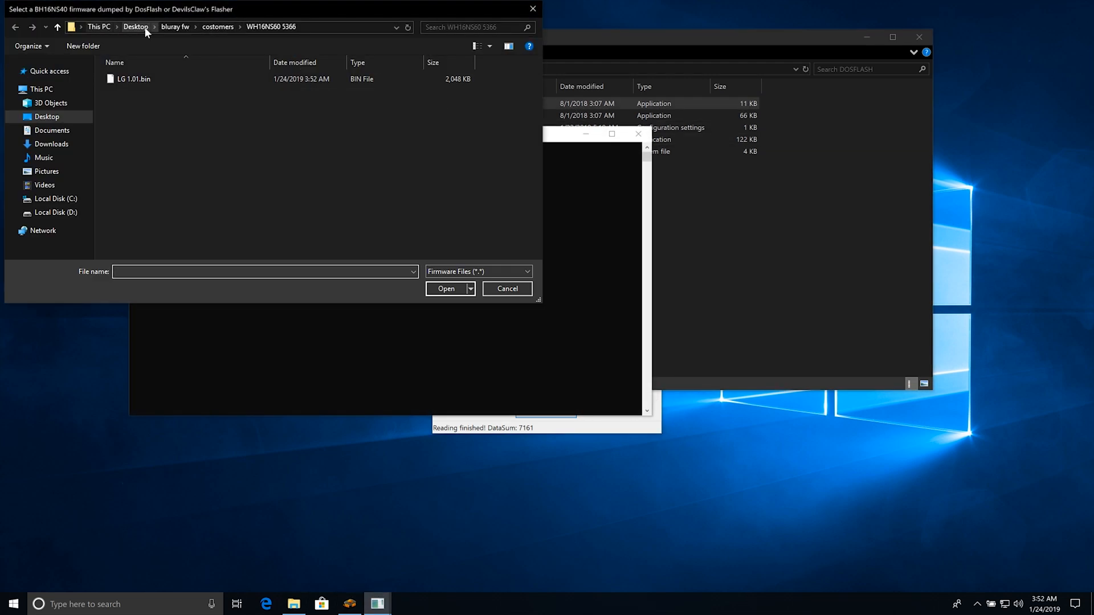
# Step: Load the LG 1.01.bin dump as the source firmware in EEPROM Data Mover
pyautogui.click(135, 78)
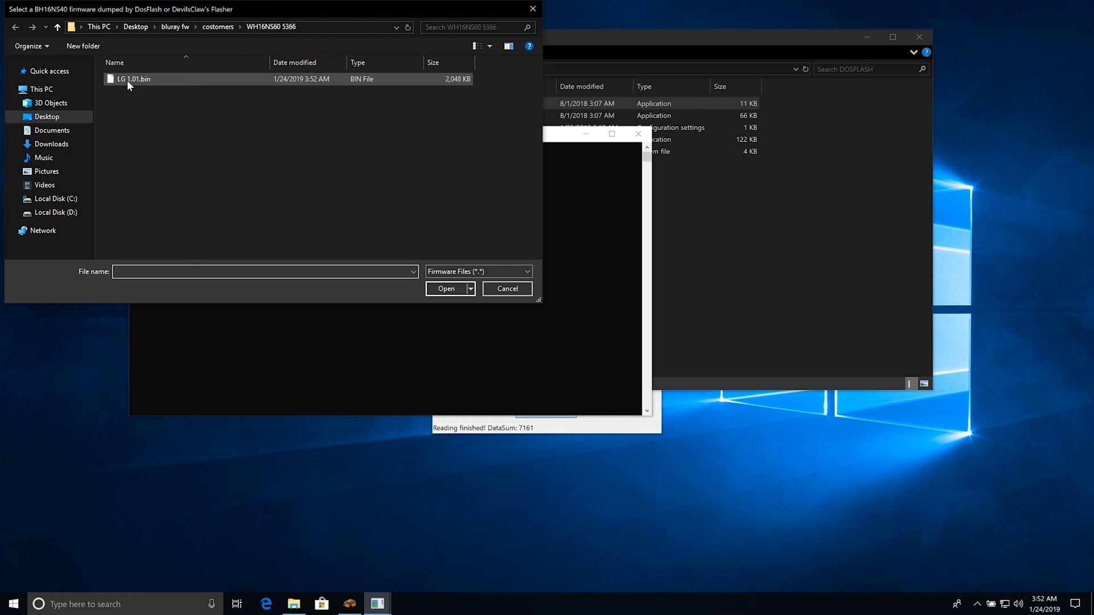
pyautogui.click(135, 78)
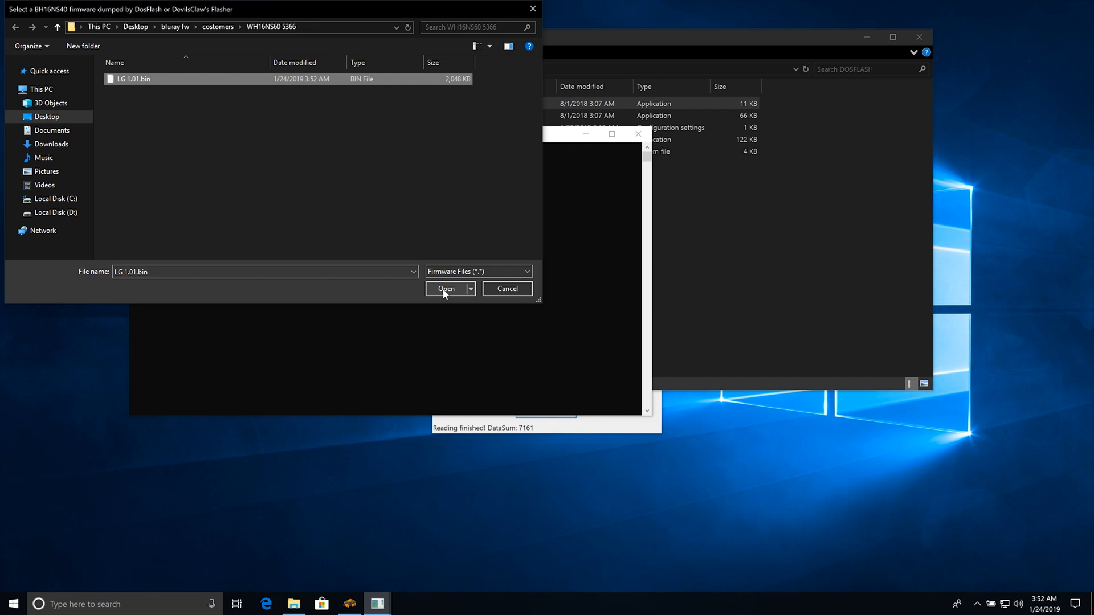
pyautogui.click(446, 288)
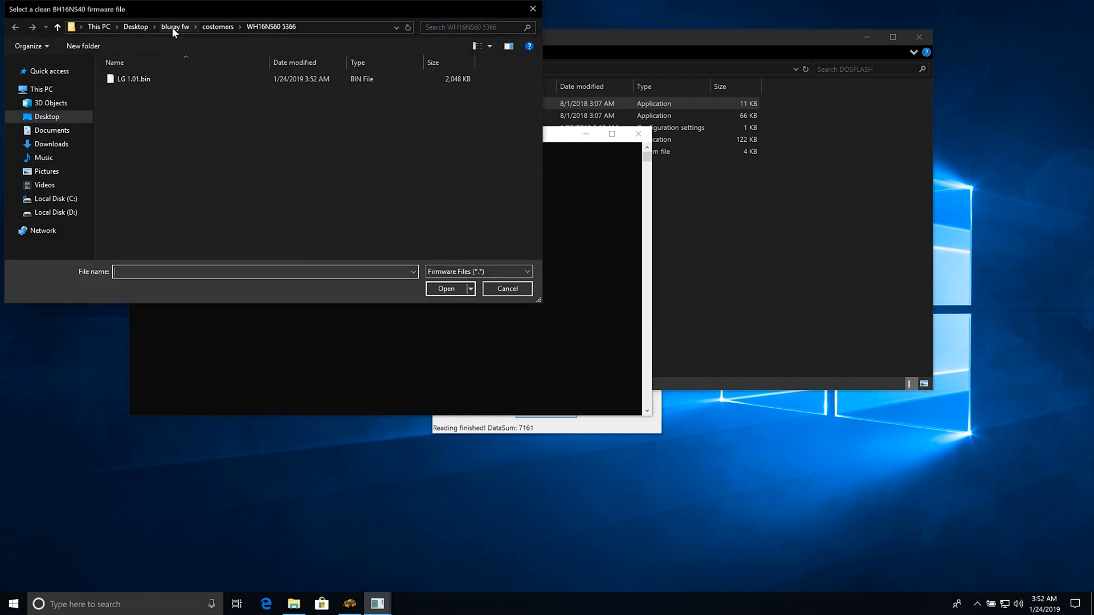
# Step: Navigate to the LG WH16NS60 fw. 1.00 Clean folder to pick the clean firmware
pyautogui.click(176, 26)
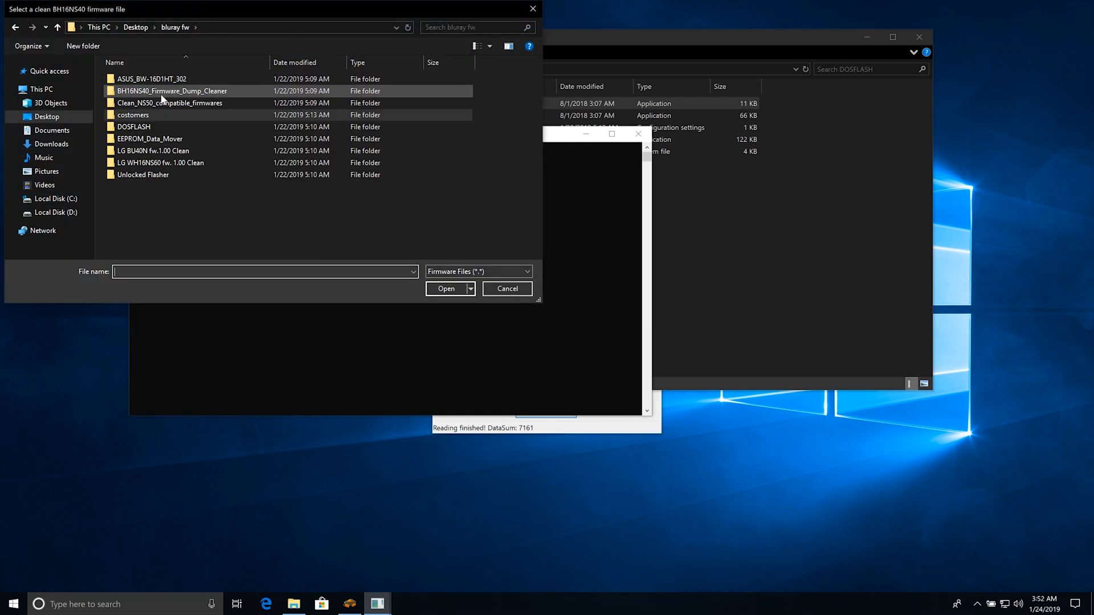
pyautogui.doubleClick(169, 103)
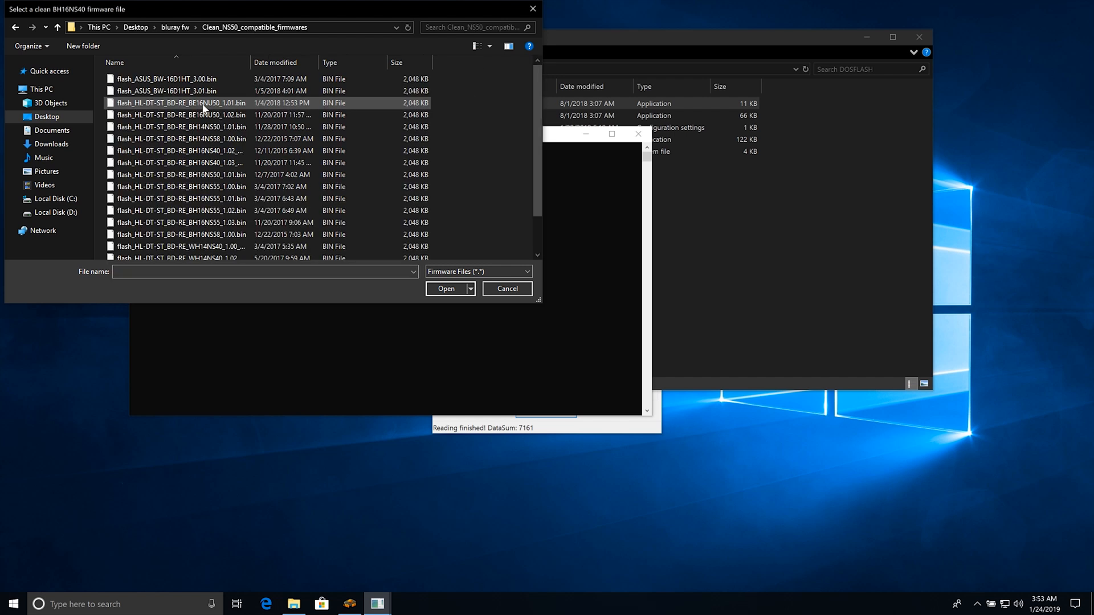
pyautogui.moveTo(182, 198)
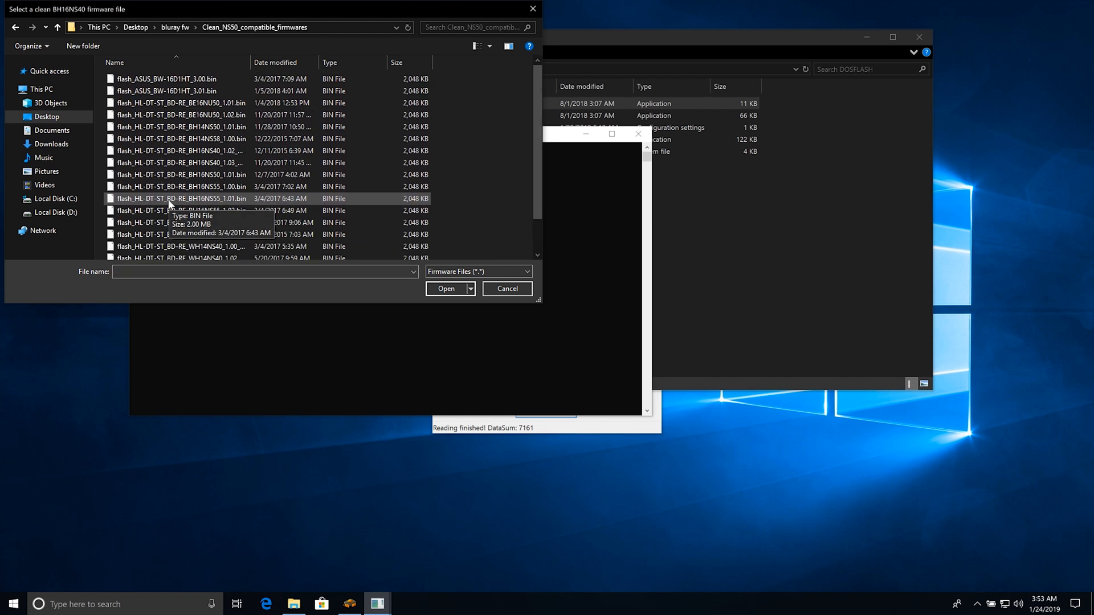
pyautogui.click(57, 28)
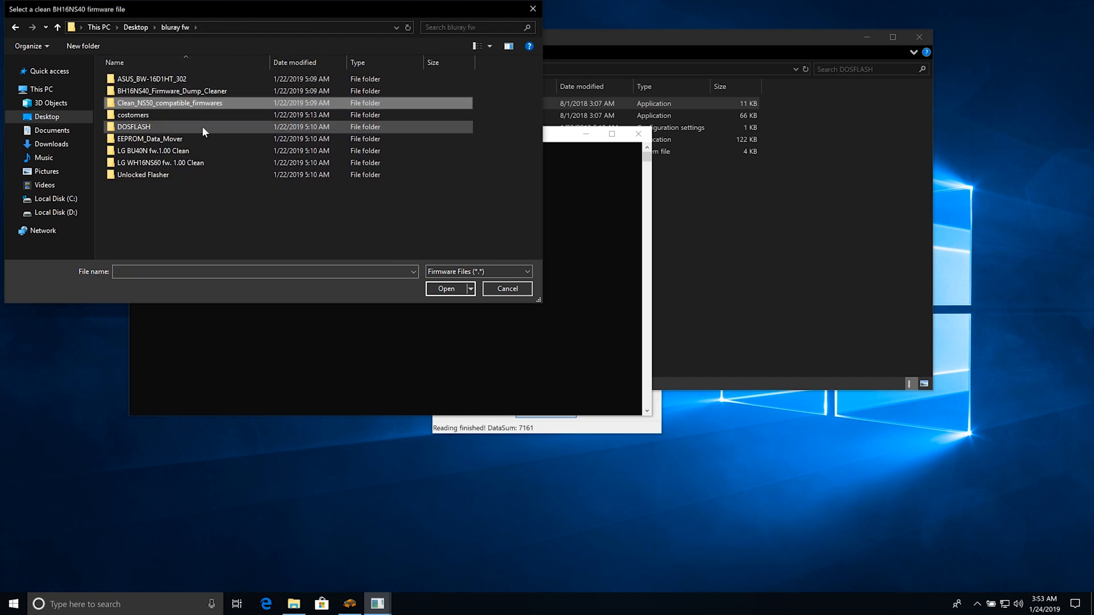
pyautogui.doubleClick(160, 163)
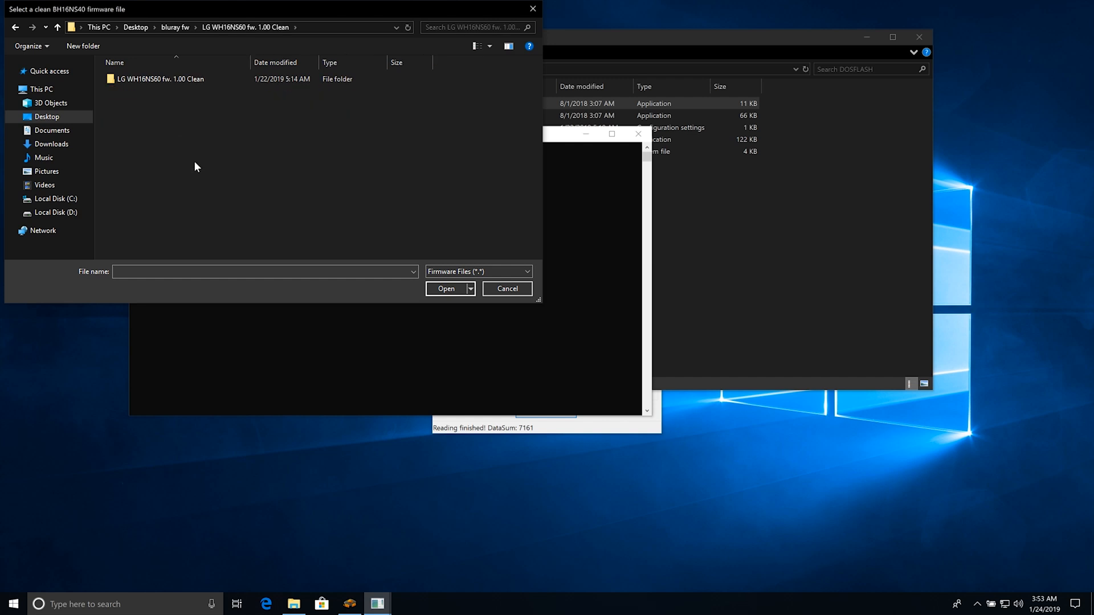
pyautogui.doubleClick(159, 79)
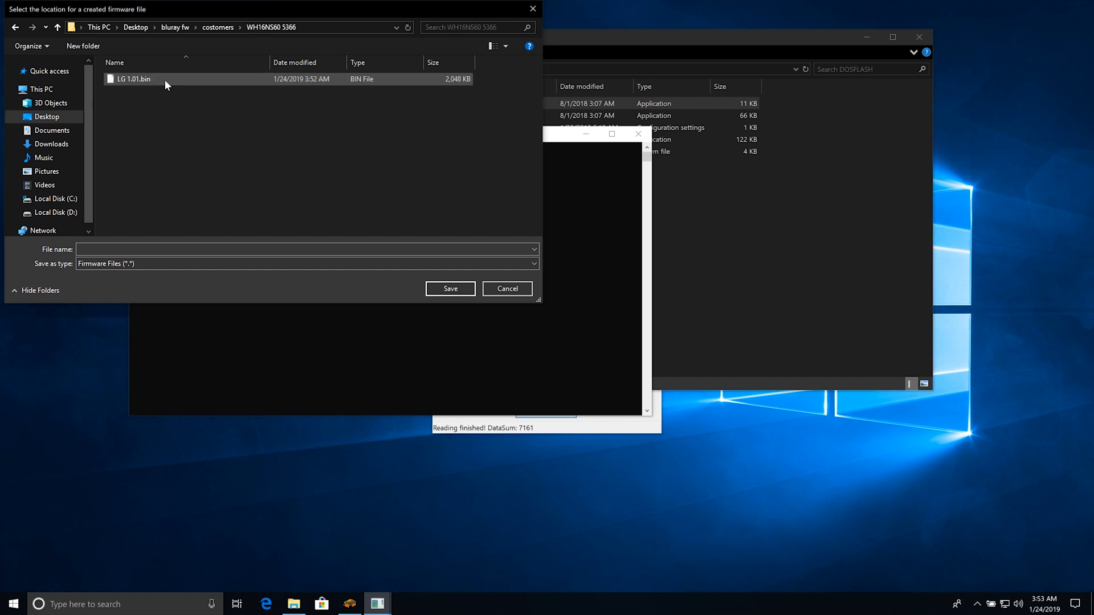
# Step: Save the created firmware as LG edit 1.00.bin and acknowledge the success message
pyautogui.click(134, 79)
pyautogui.write('LG edit 1.00.bin')
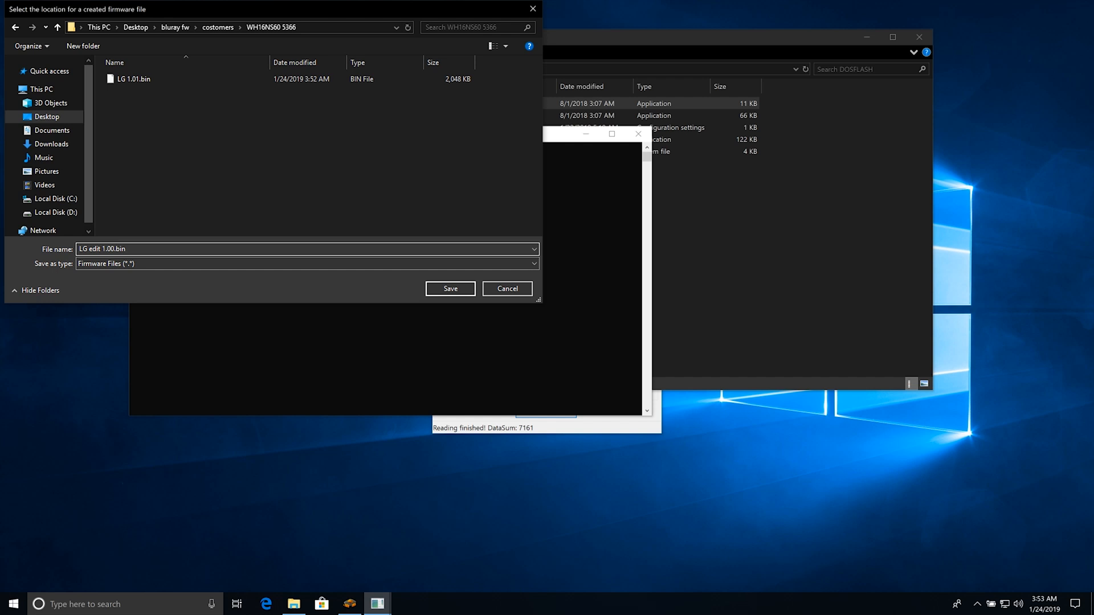
pyautogui.click(449, 288)
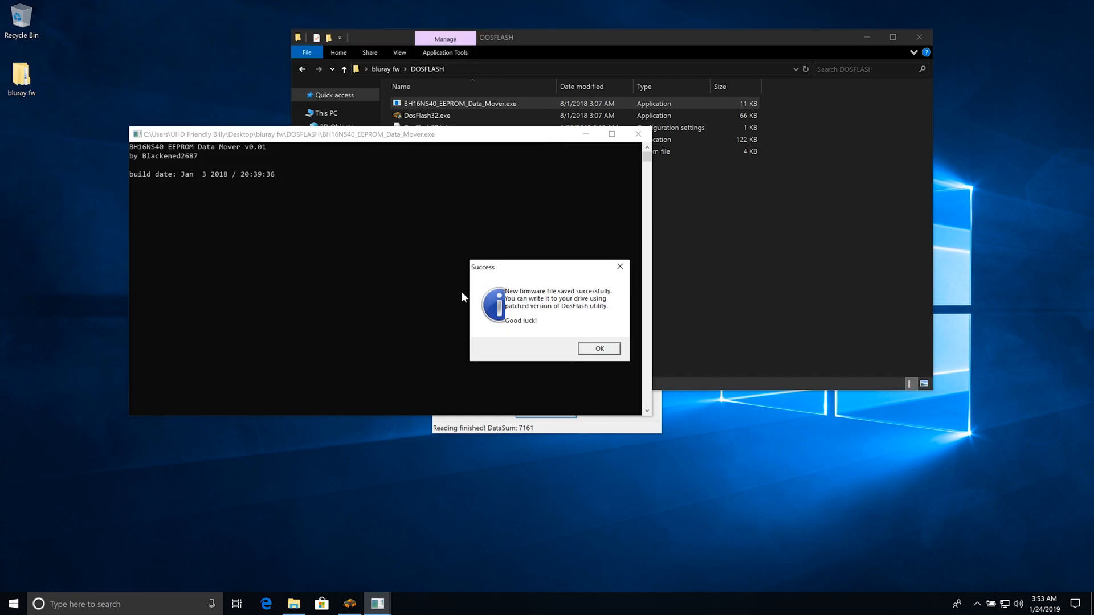
pyautogui.click(598, 349)
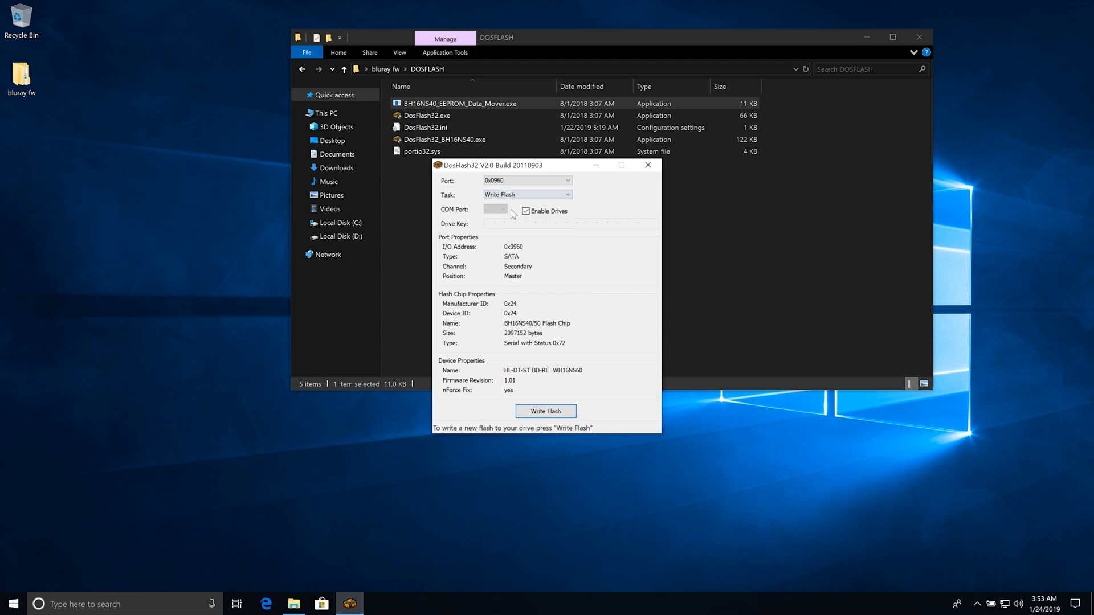
# Step: Write the LG edit 1.00.bin firmware onto the WH16NS60 drive
pyautogui.click(546, 412)
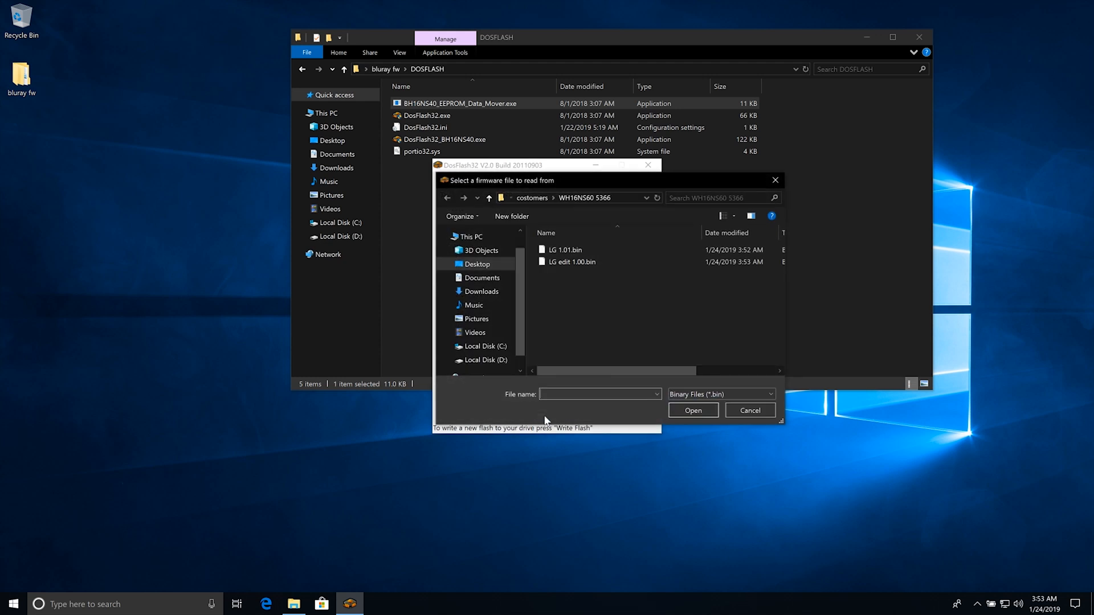
pyautogui.click(572, 262)
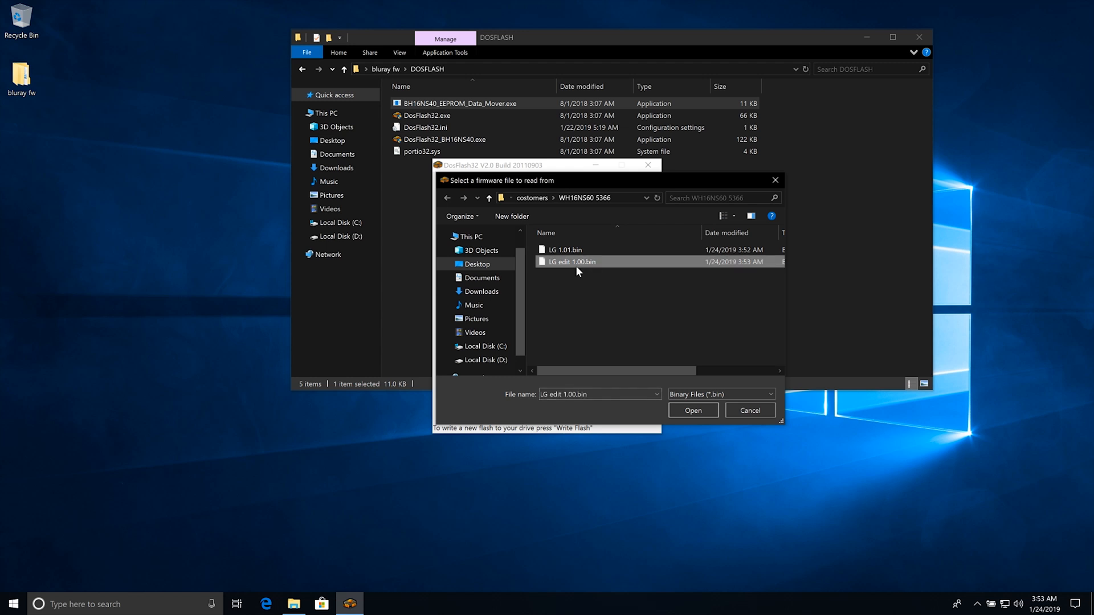
pyautogui.click(692, 410)
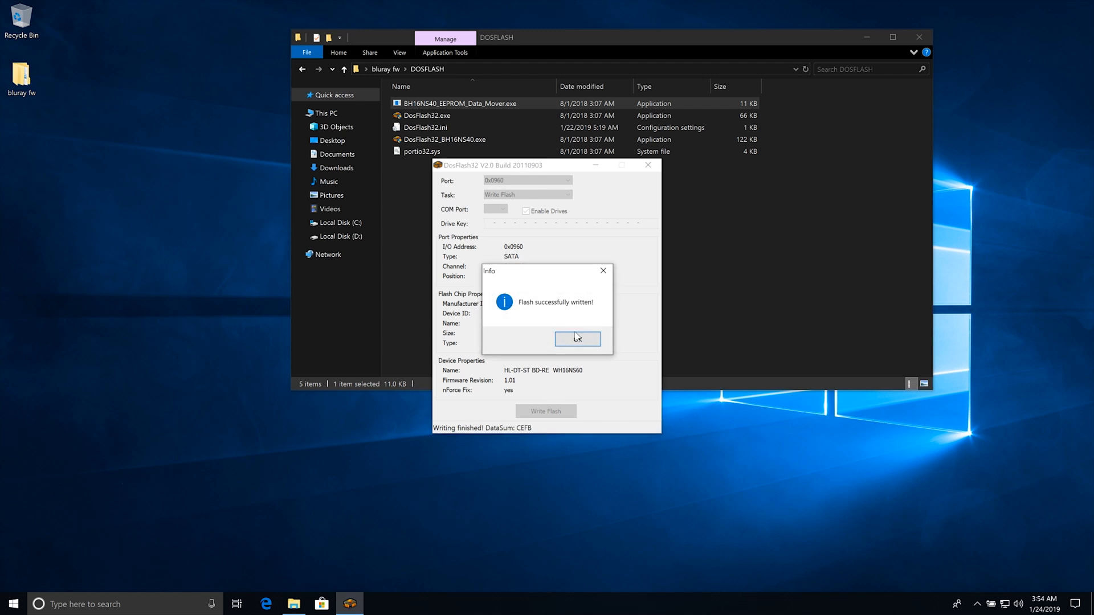
# Step: Acknowledge the flash-written message so DosFlash32 re-enables the drives
pyautogui.click(577, 340)
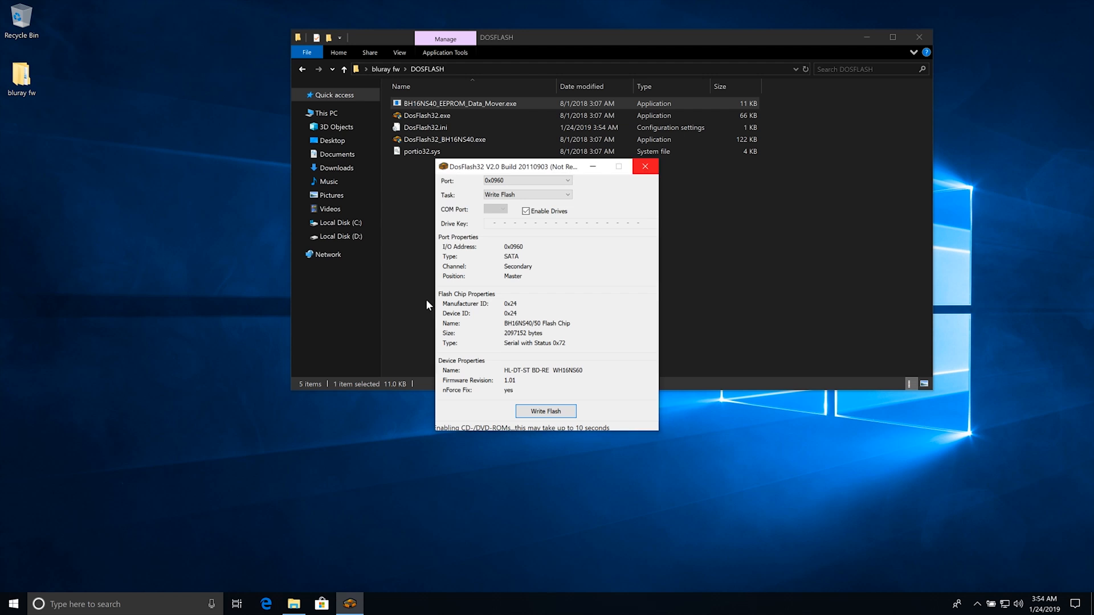
pyautogui.moveTo(406, 266)
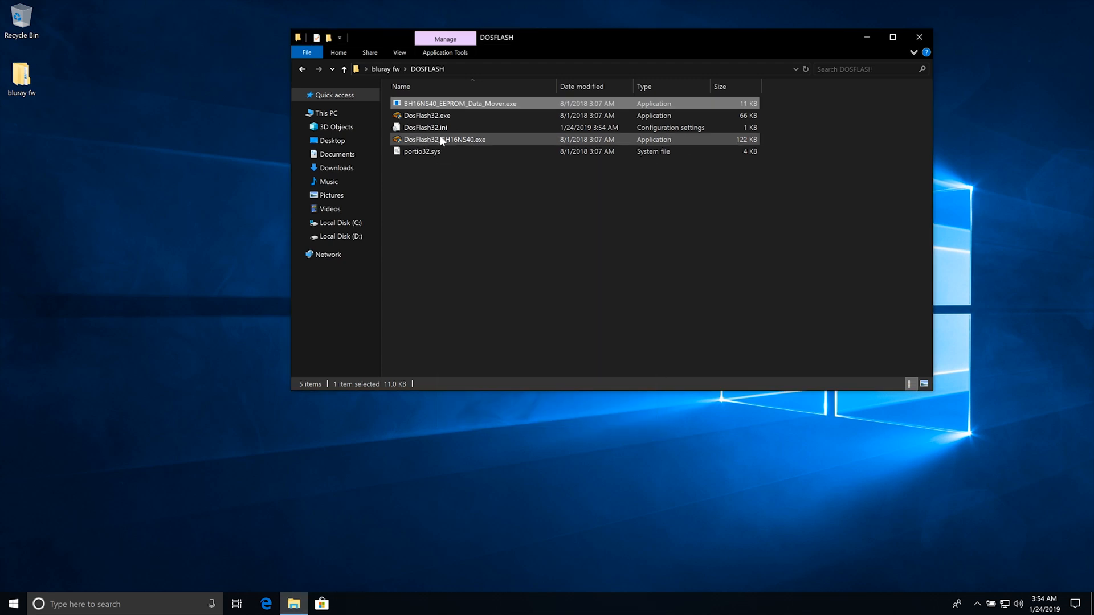
# Step: Relaunch DosFlash32 to confirm the drive reports firmware 1.00, then close it
pyautogui.doubleClick(445, 139)
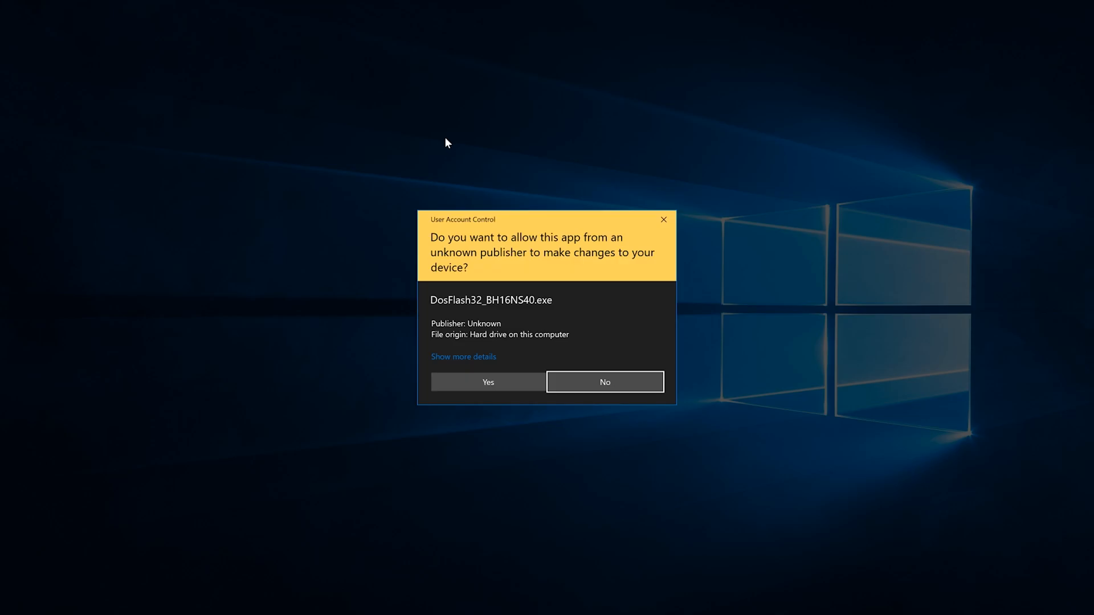
pyautogui.click(486, 382)
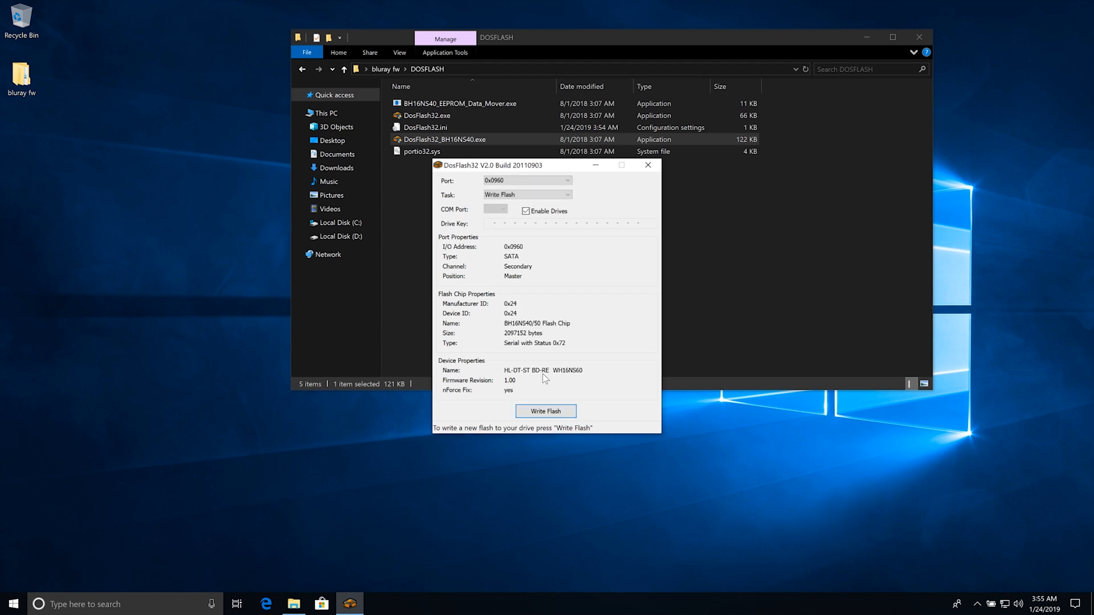
pyautogui.moveTo(505, 369)
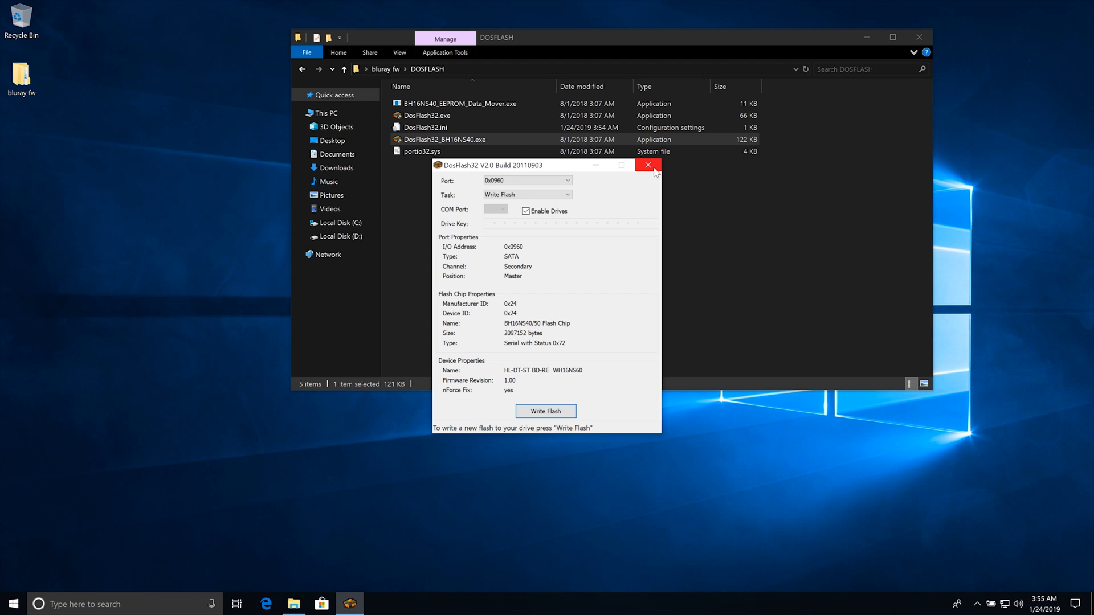
pyautogui.moveTo(647, 166)
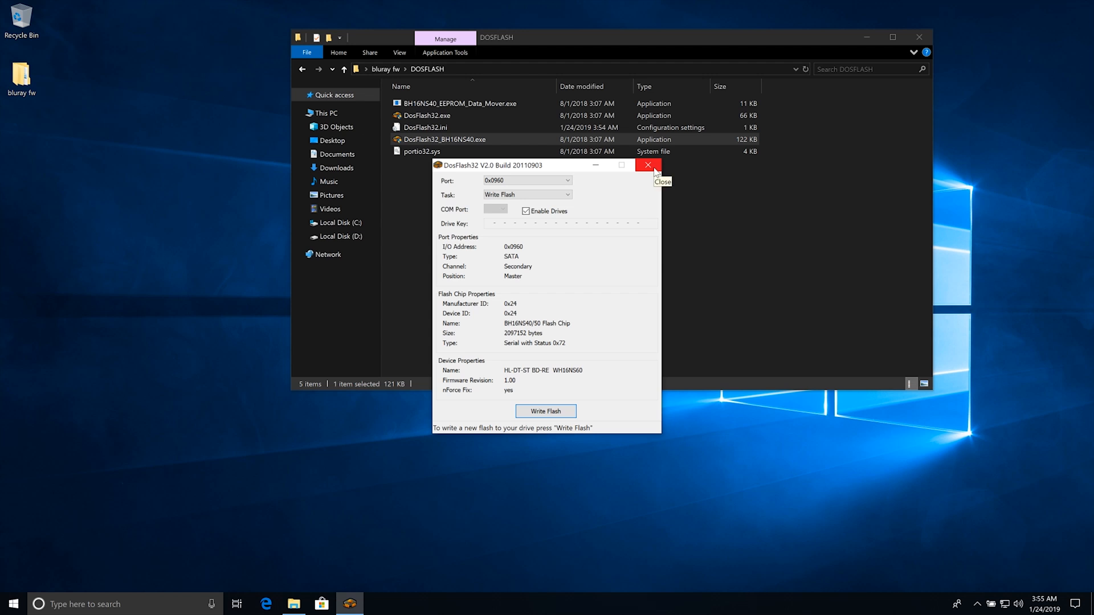
pyautogui.click(545, 411)
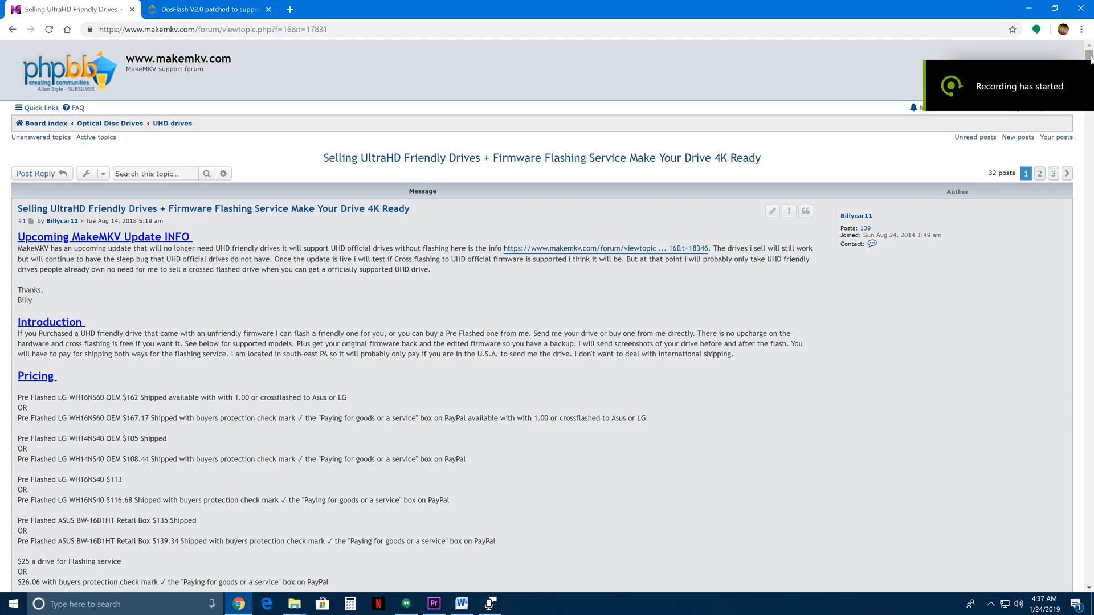
pyautogui.scroll(-3)
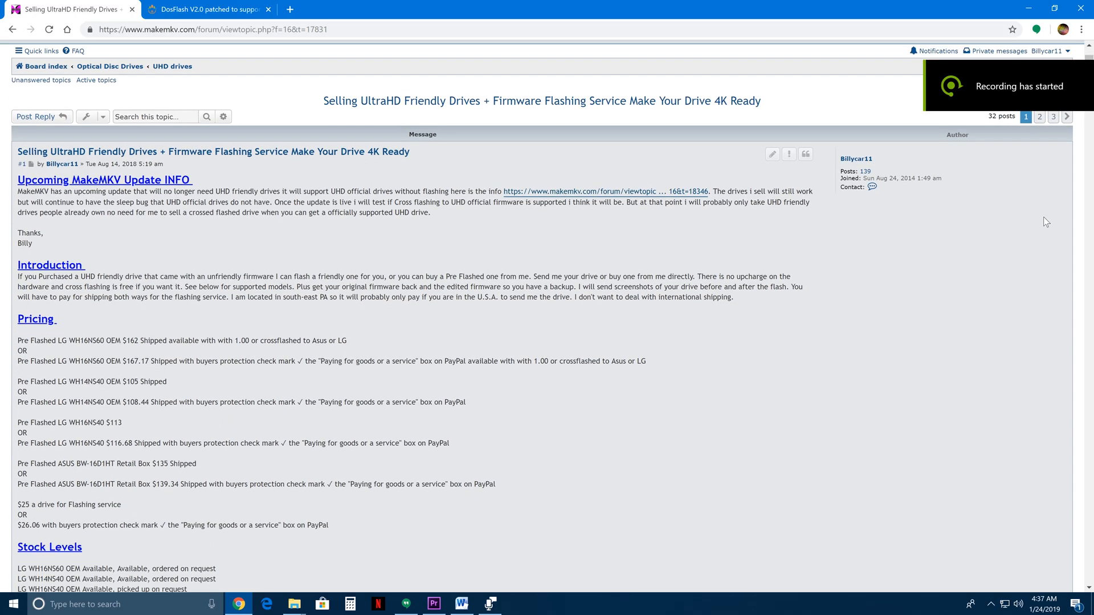
pyautogui.scroll(-3)
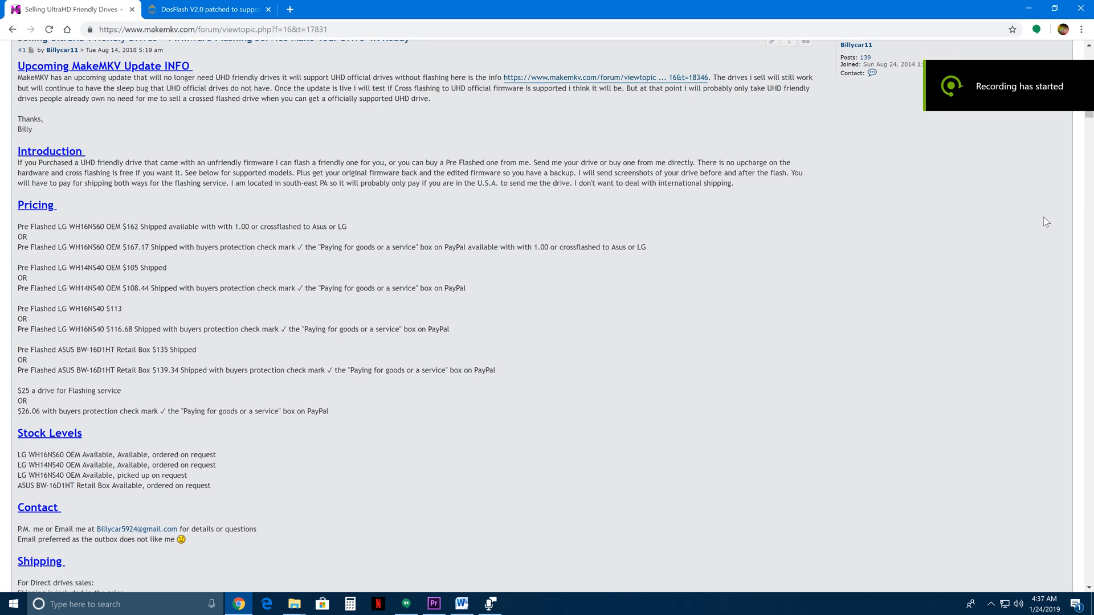
pyautogui.scroll(-3)
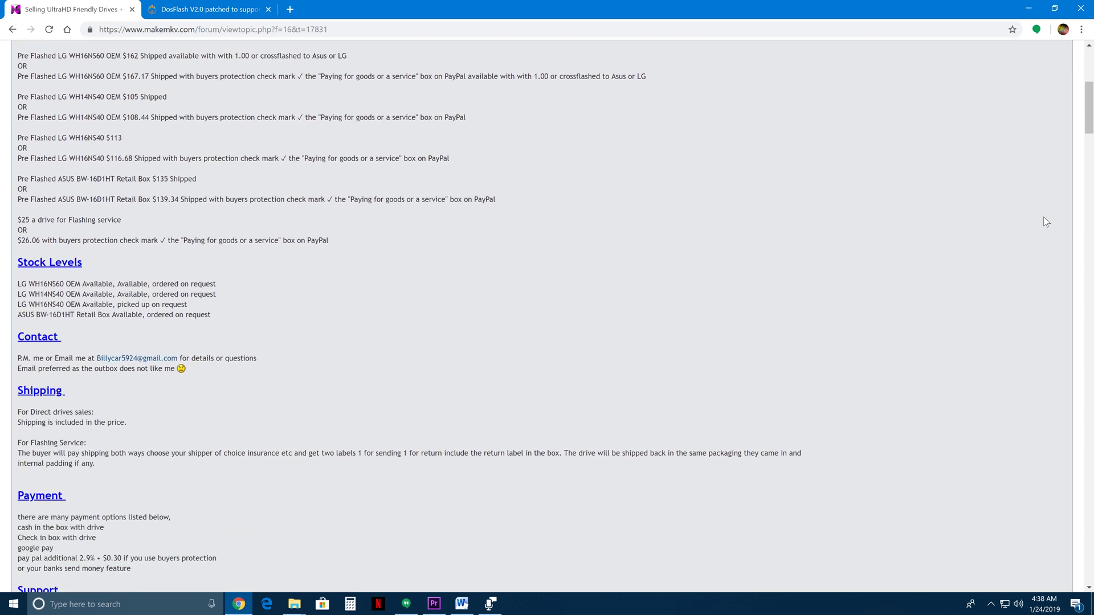
pyautogui.scroll(-3)
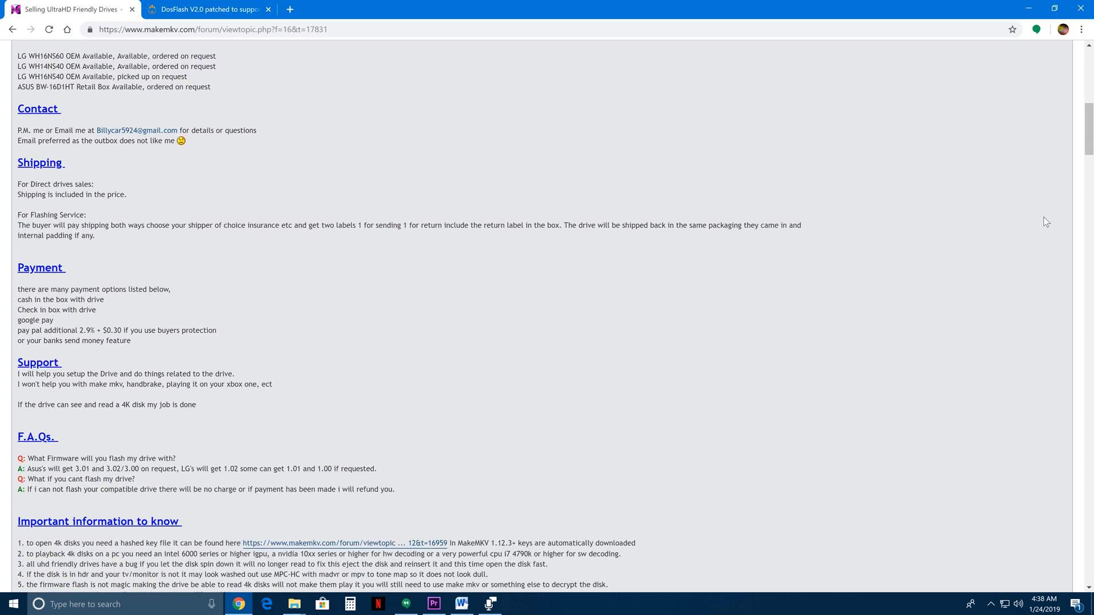
pyautogui.scroll(-3)
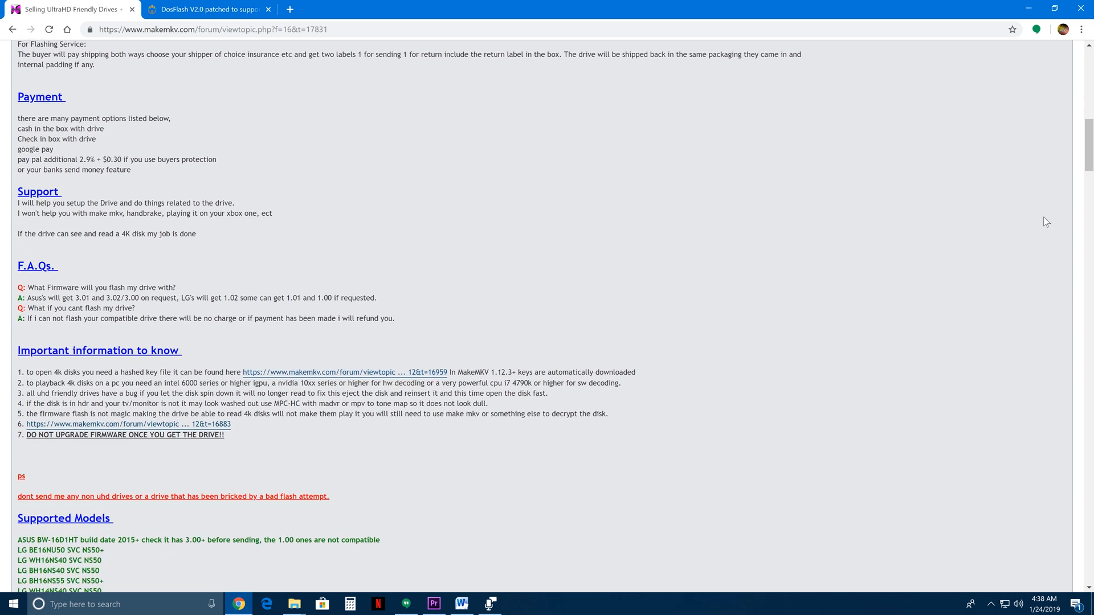
pyautogui.scroll(-3)
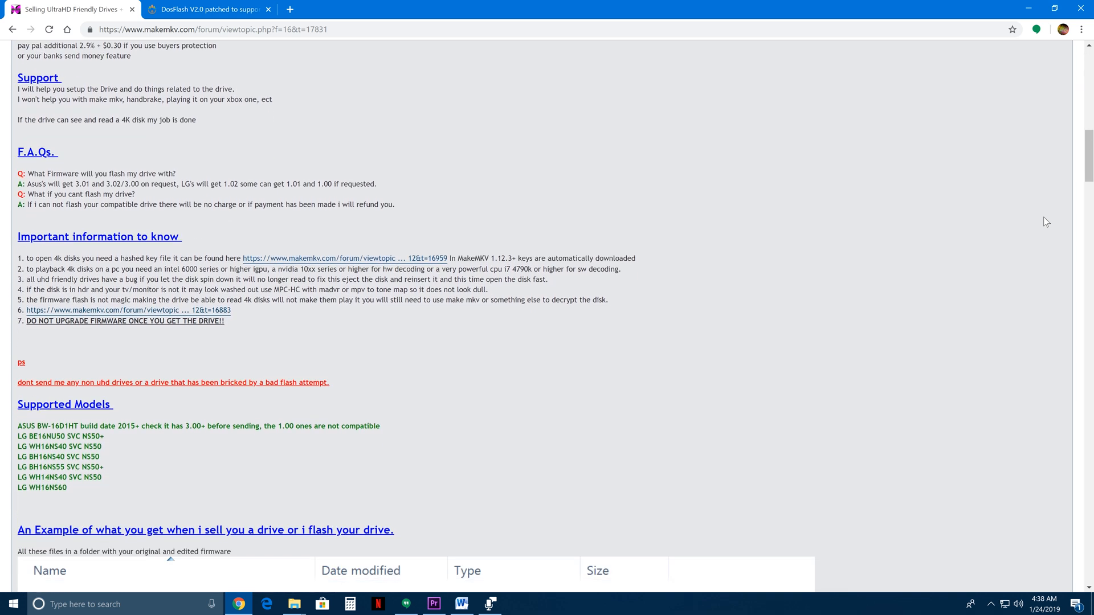
pyautogui.scroll(-3)
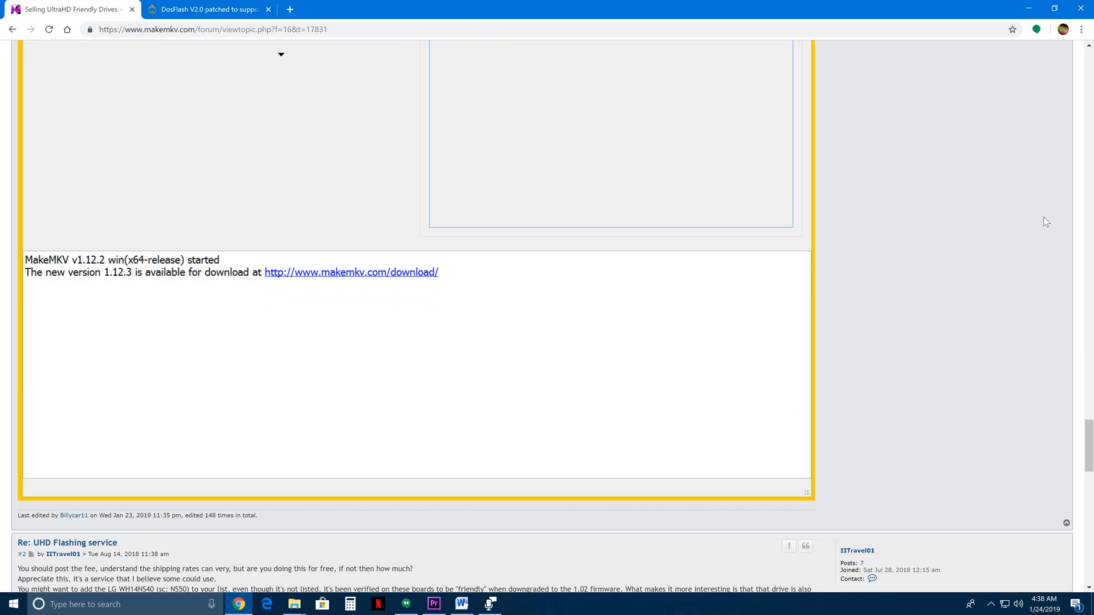
pyautogui.scroll(3)
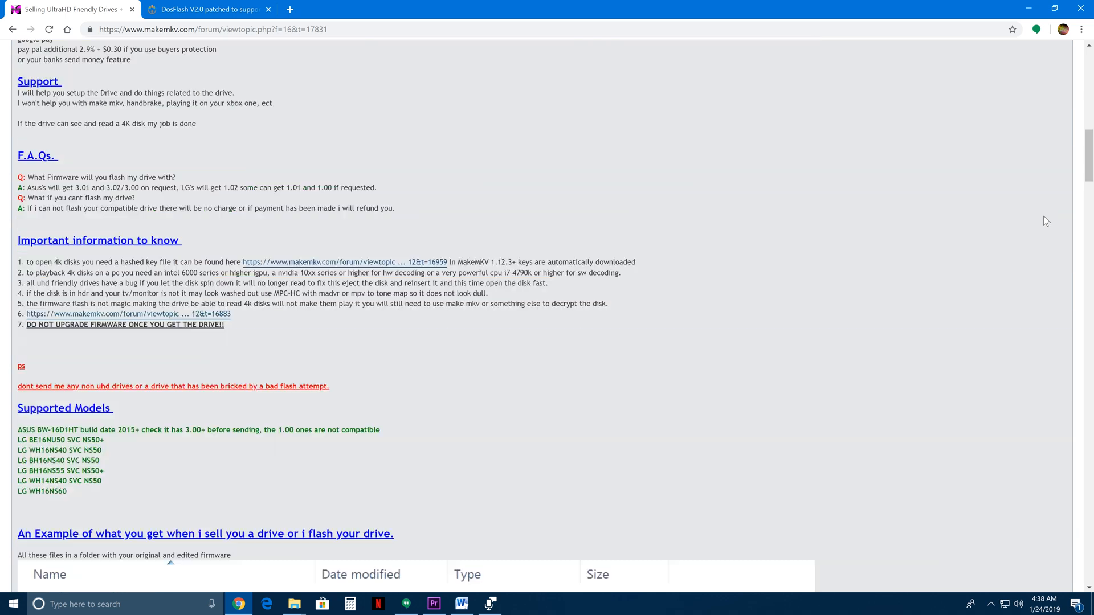
pyautogui.scroll(3)
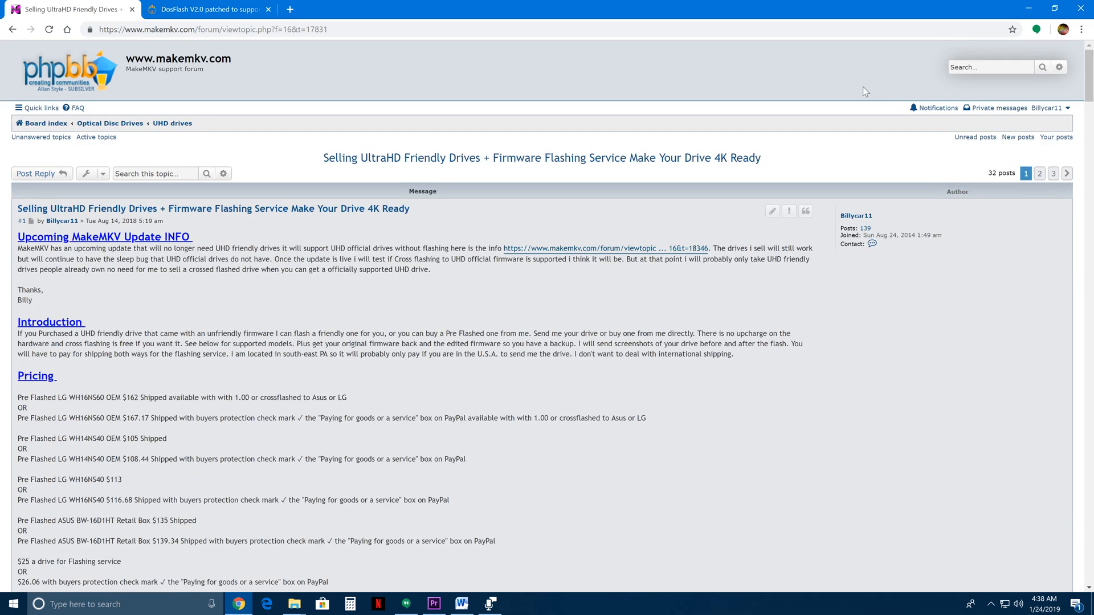